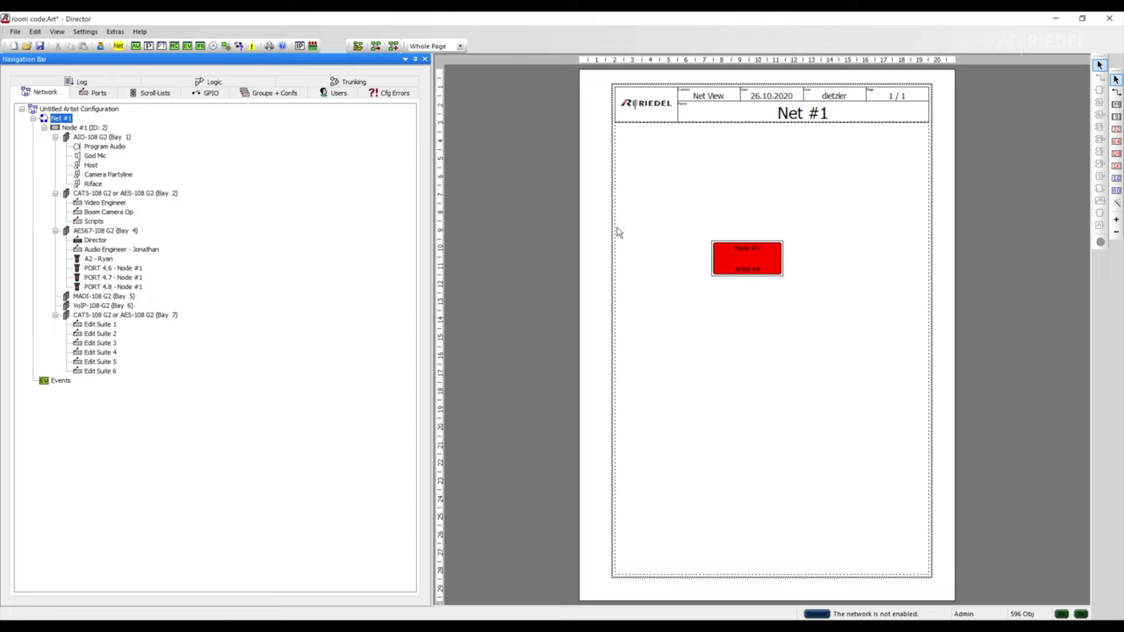
mouse_move(123, 176)
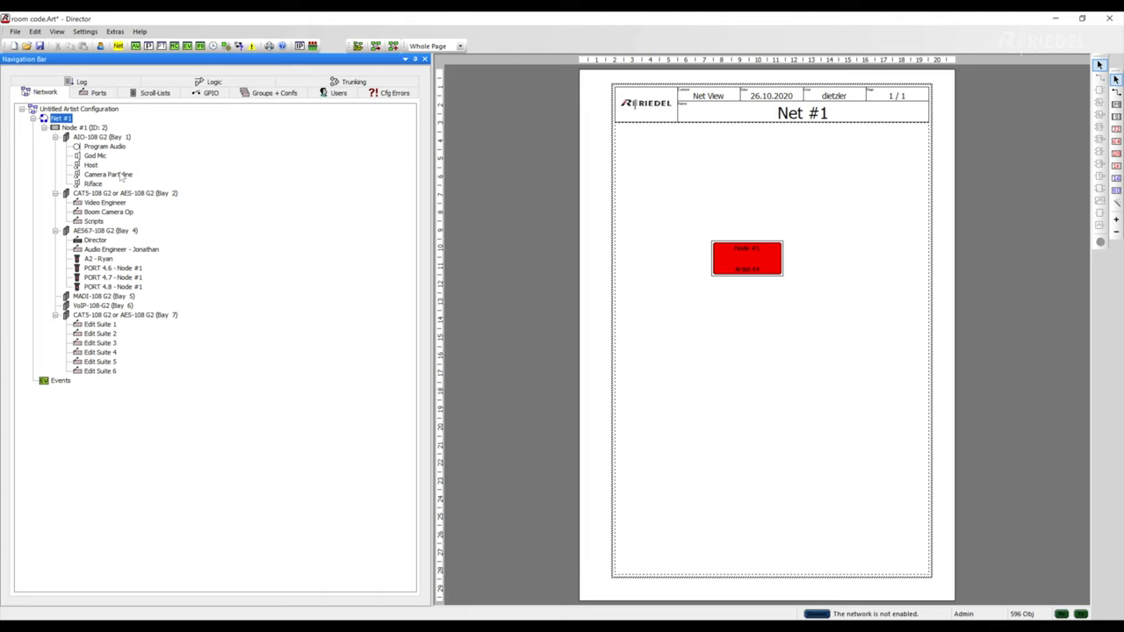
Select the Riface panel in the network tree to show Node #1's card and port grid
left_click(91, 182)
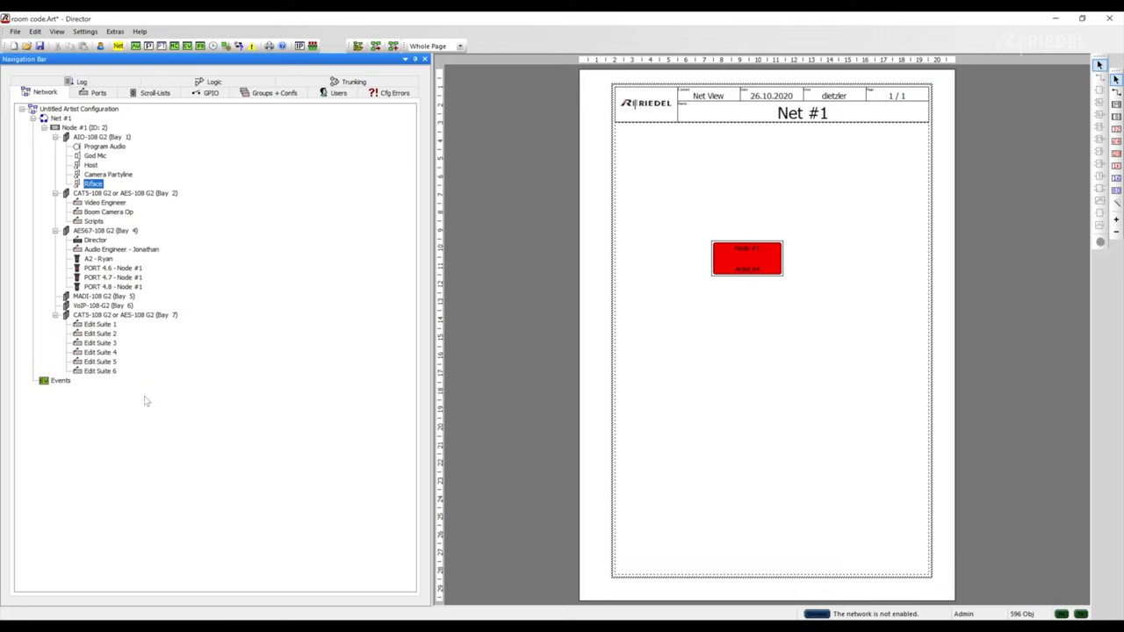
mouse_move(211, 335)
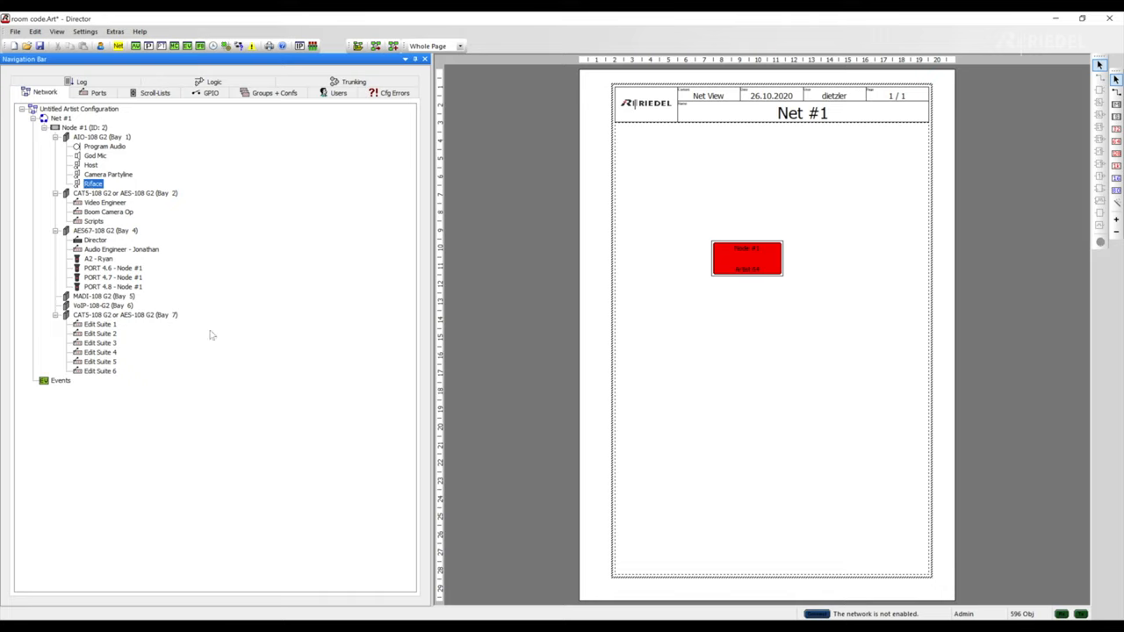
mouse_move(208, 181)
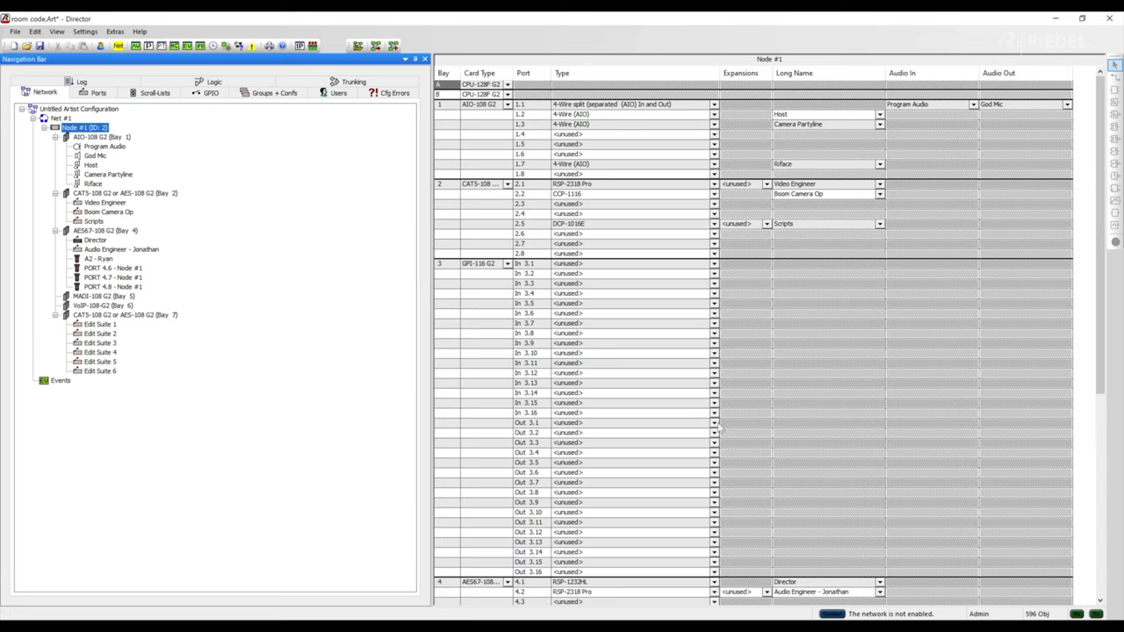
Set GPIO card output 3.1 on Node #1 to Normally Open
left_click(713, 422)
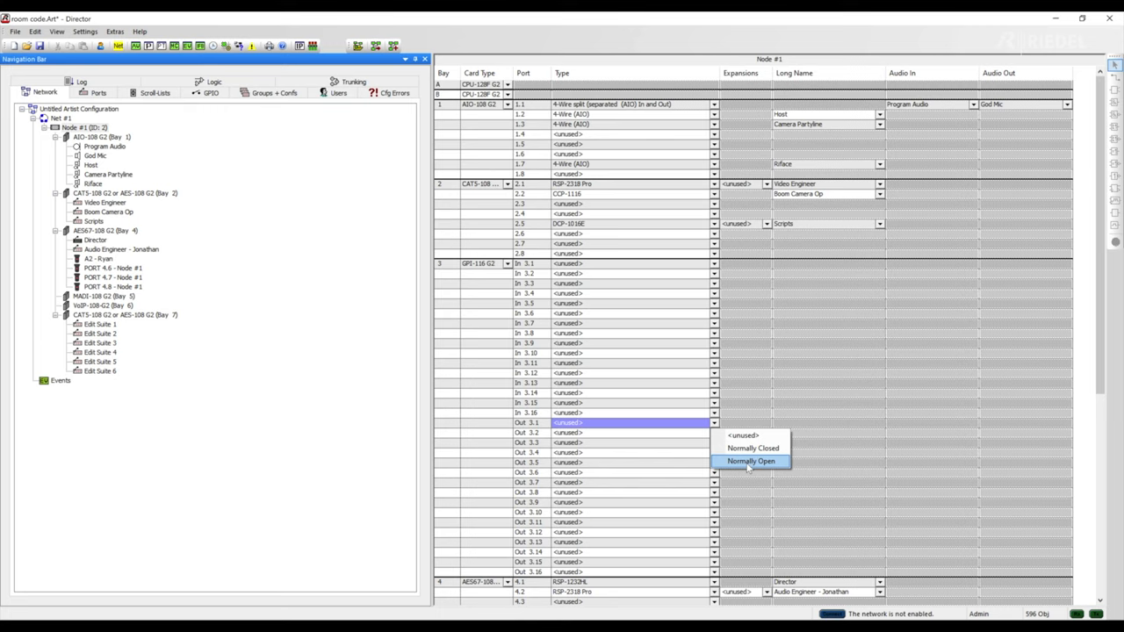
left_click(751, 460)
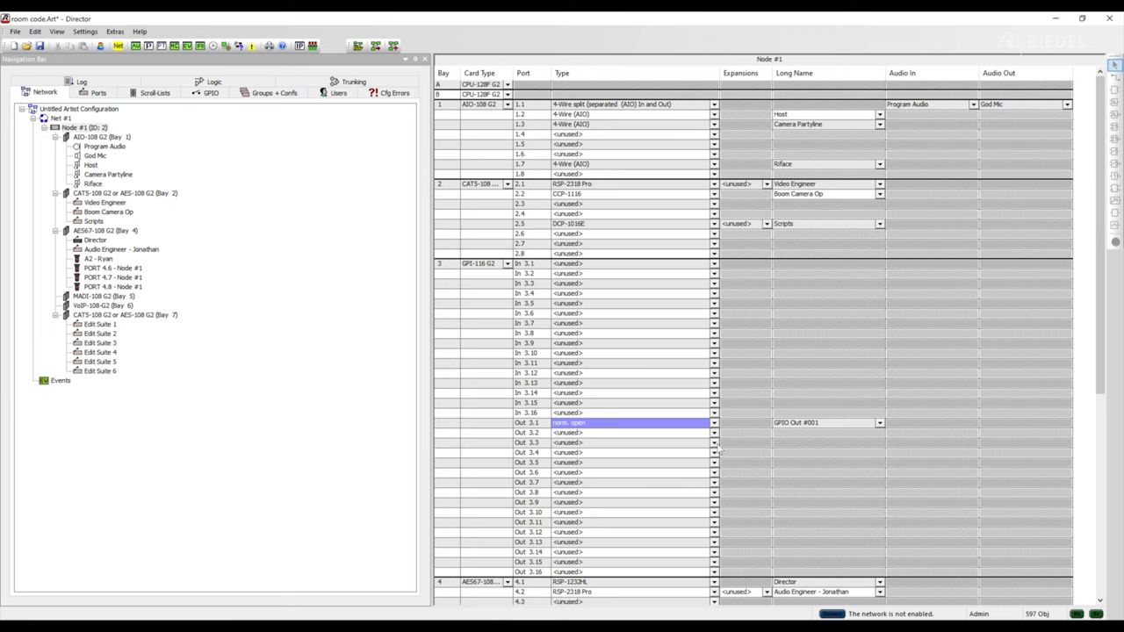
mouse_move(671, 427)
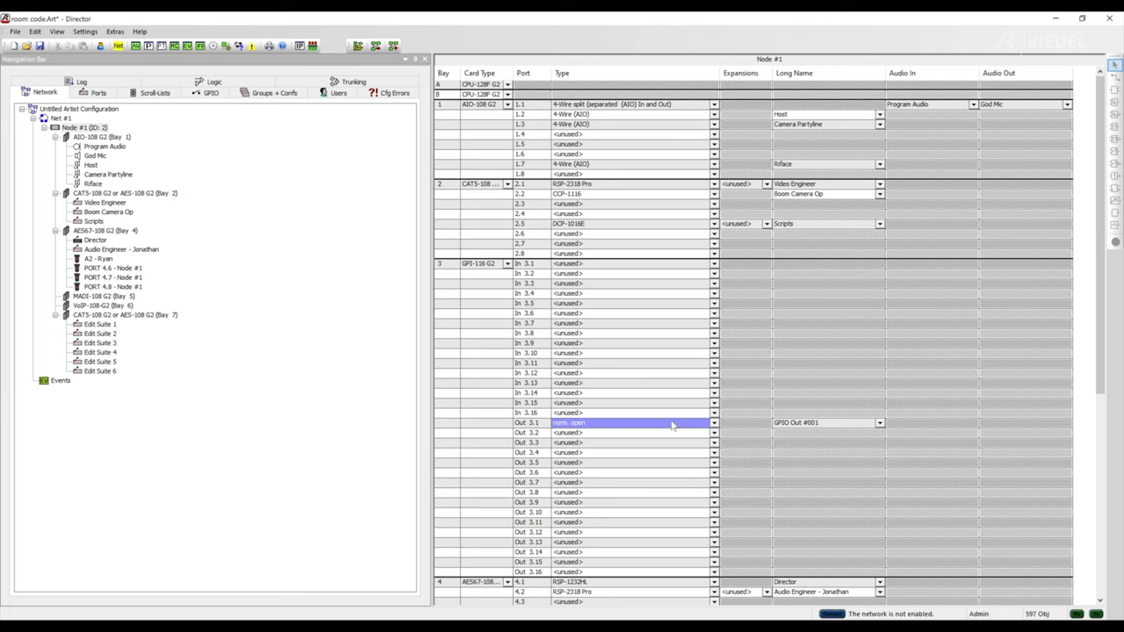
Rename GPIO Out #001 to 'GPIO to Riface' in its properties and return to the network tree
left_click(211, 92)
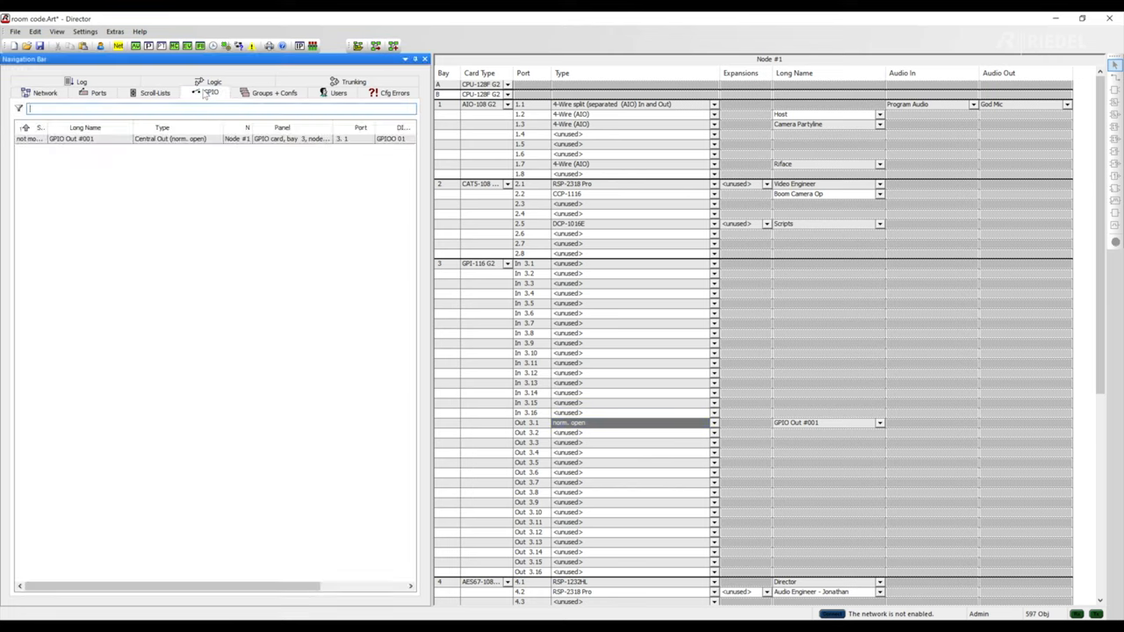
right_click(71, 139)
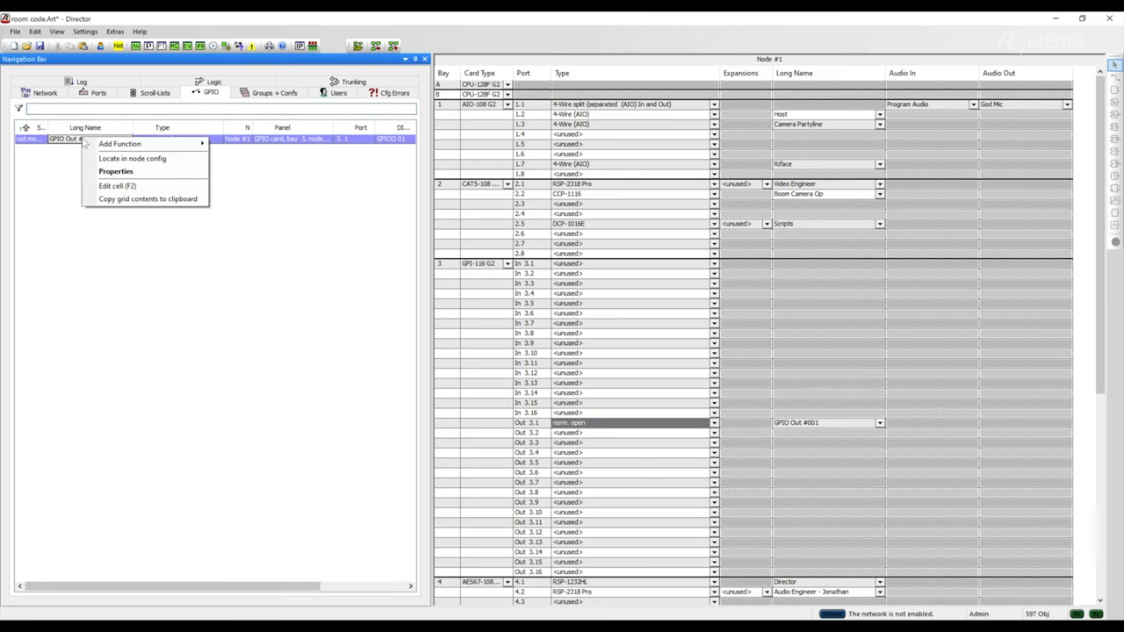
left_click(116, 172)
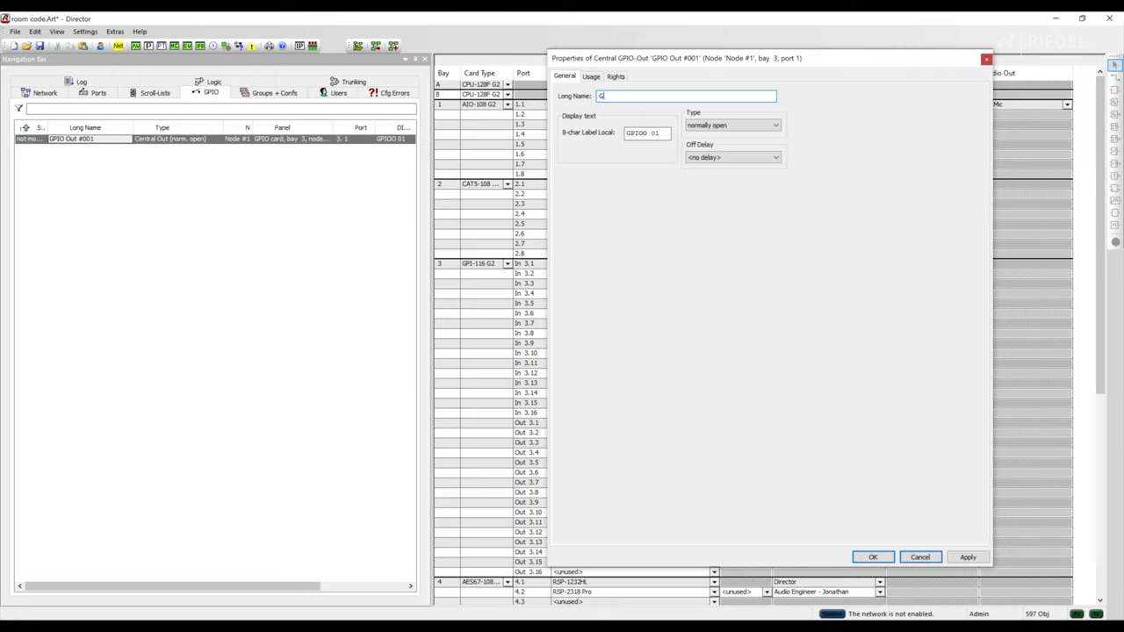
type("GPIO to")
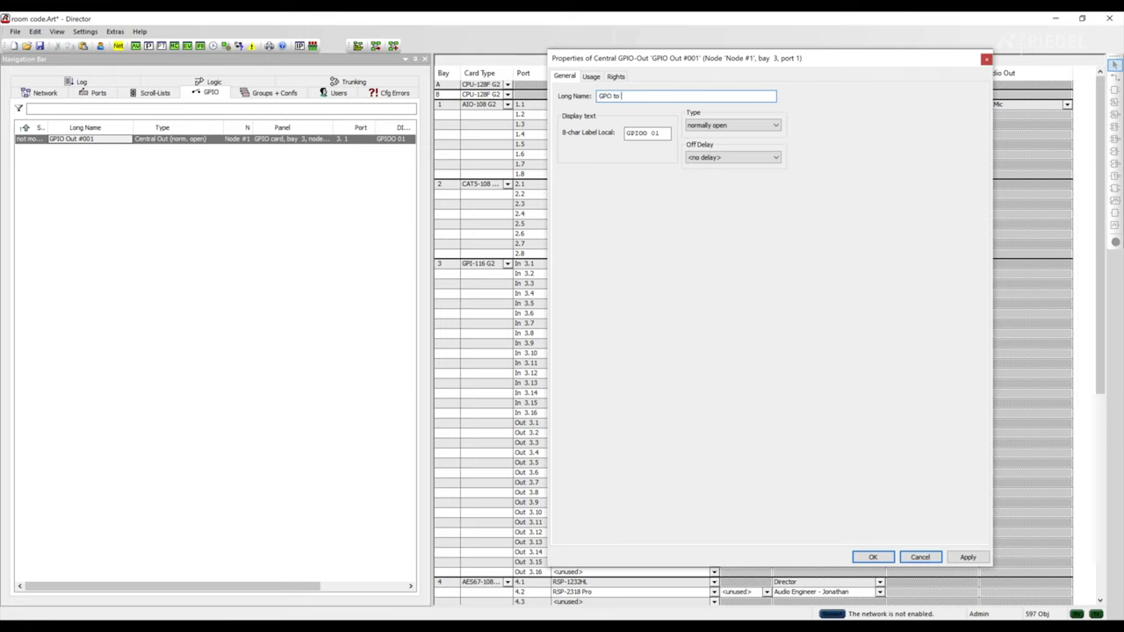
type("Riface")
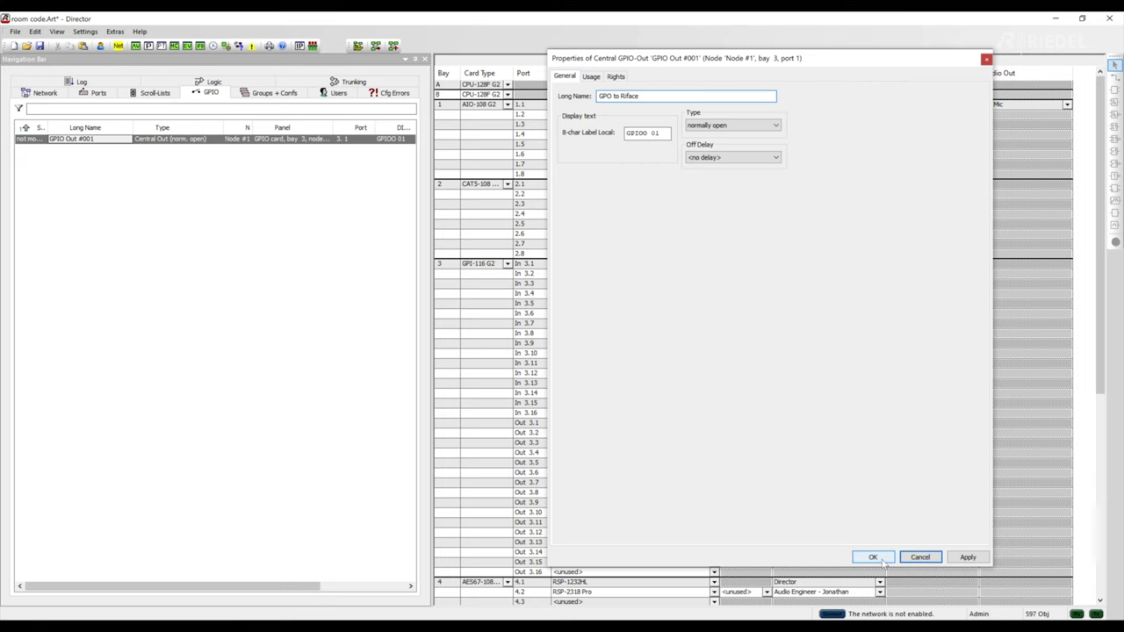
left_click(873, 557)
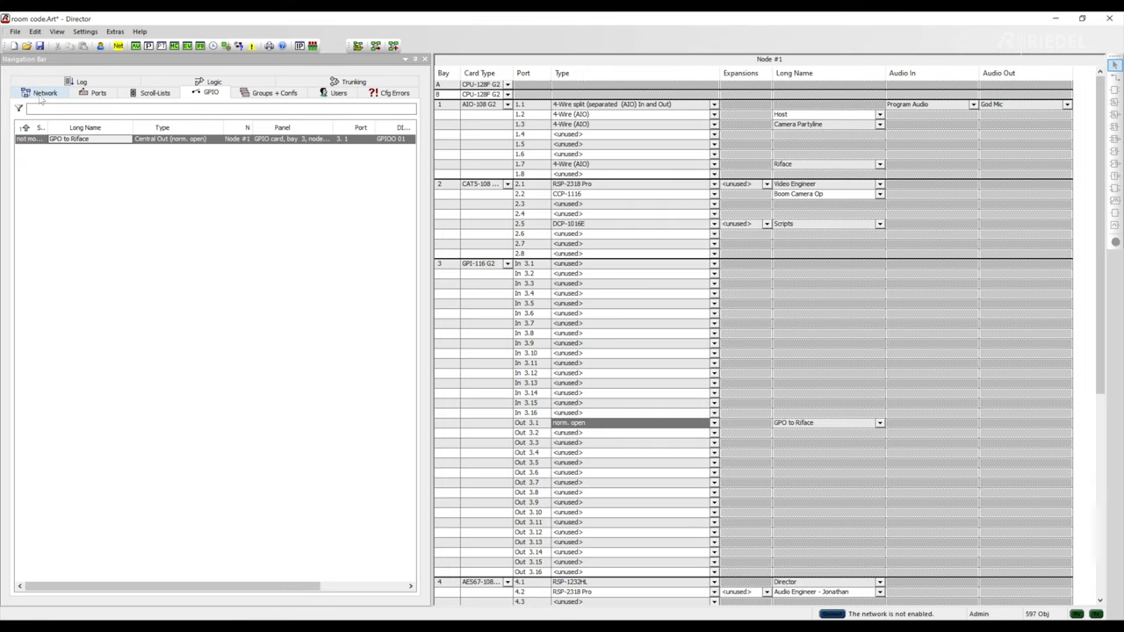
left_click(46, 91)
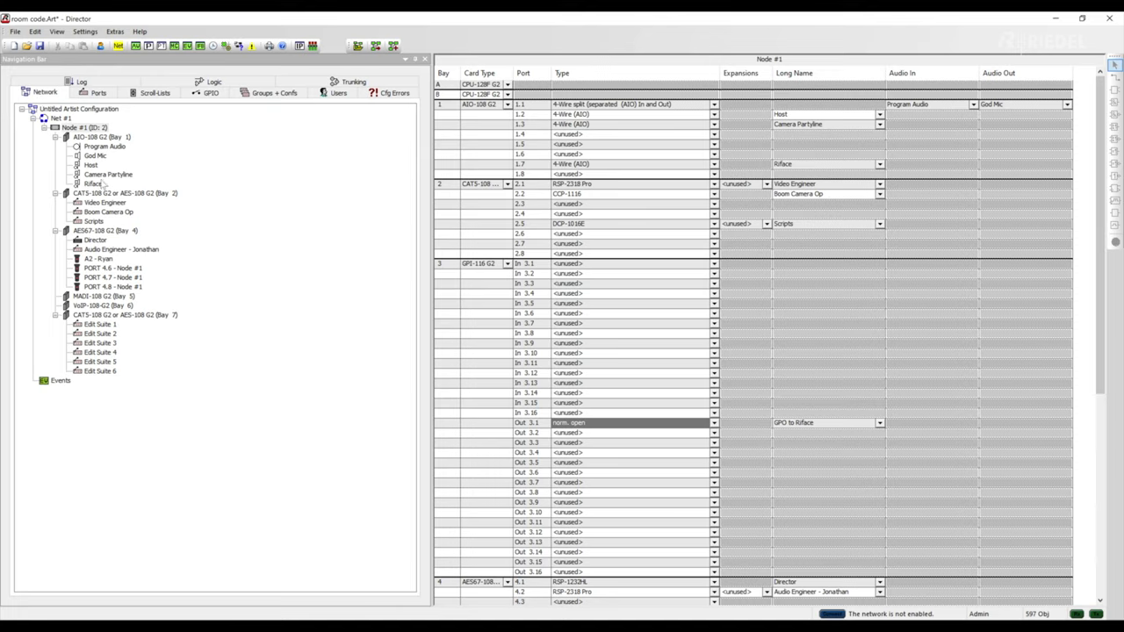
Add a function to the Riface panel's On Call trigger driving the GPIO to Riface output
double_click(91, 184)
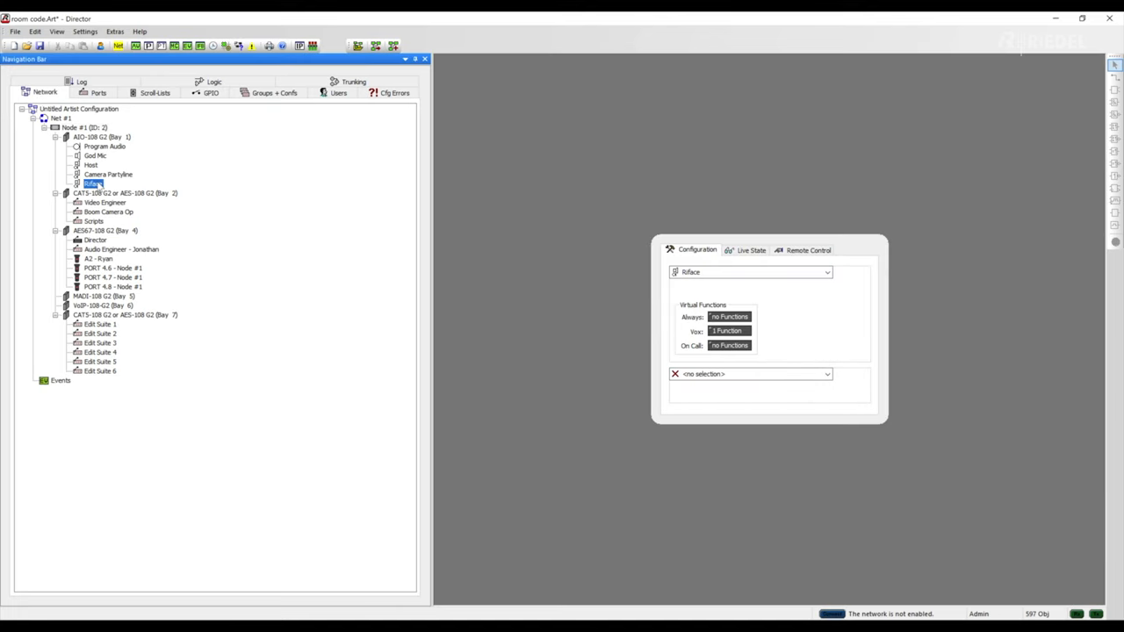
mouse_move(711, 377)
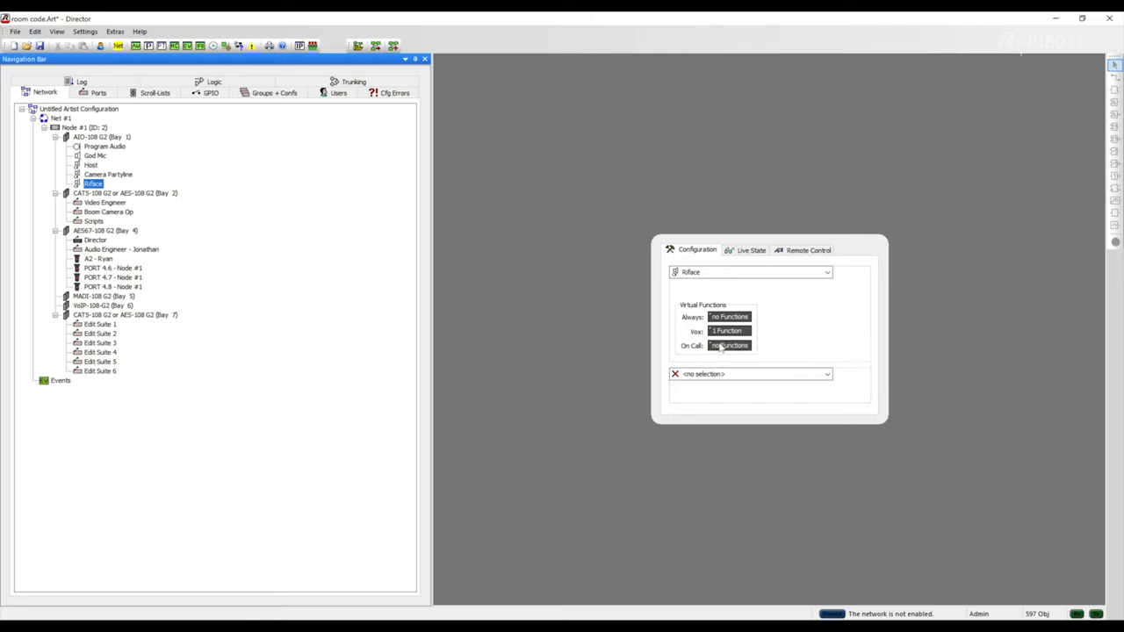
mouse_move(730, 344)
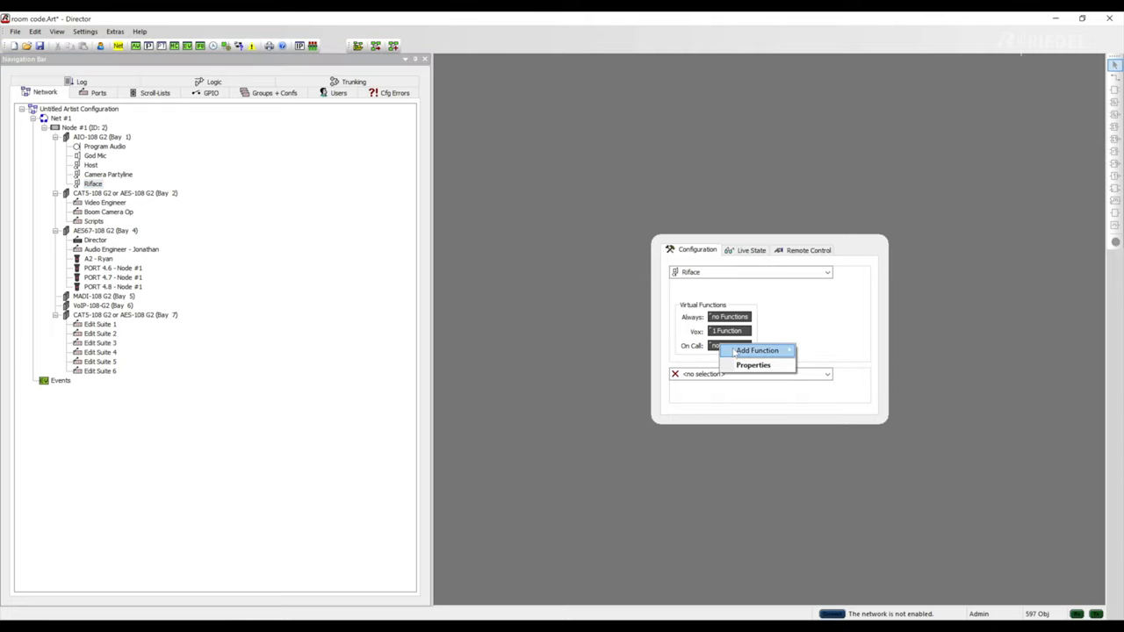
left_click(757, 351)
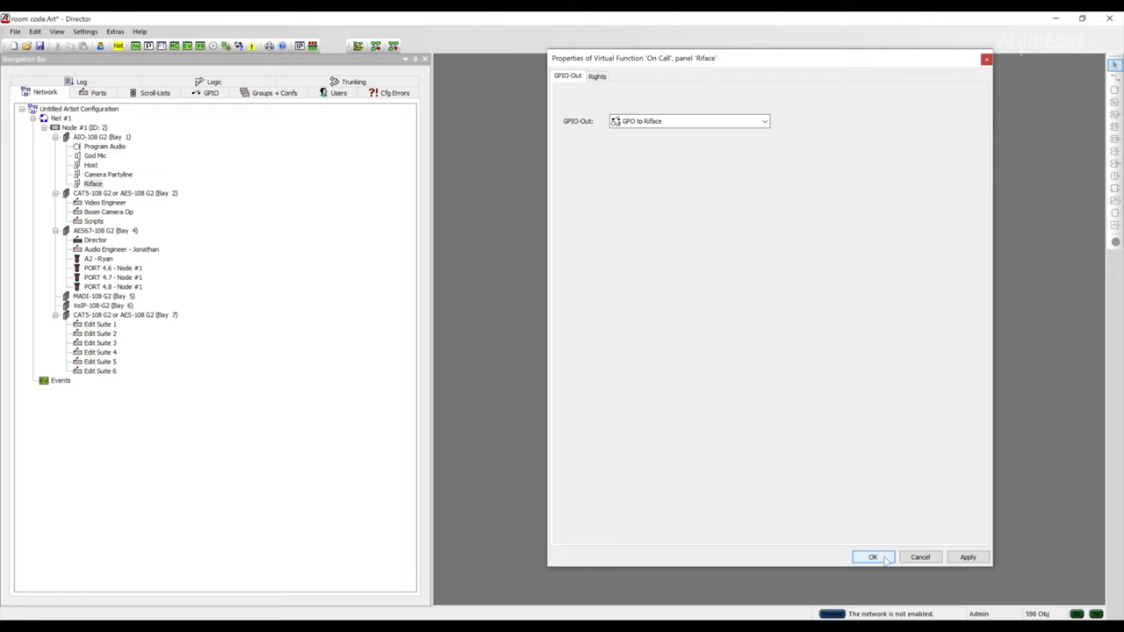
left_click(872, 557)
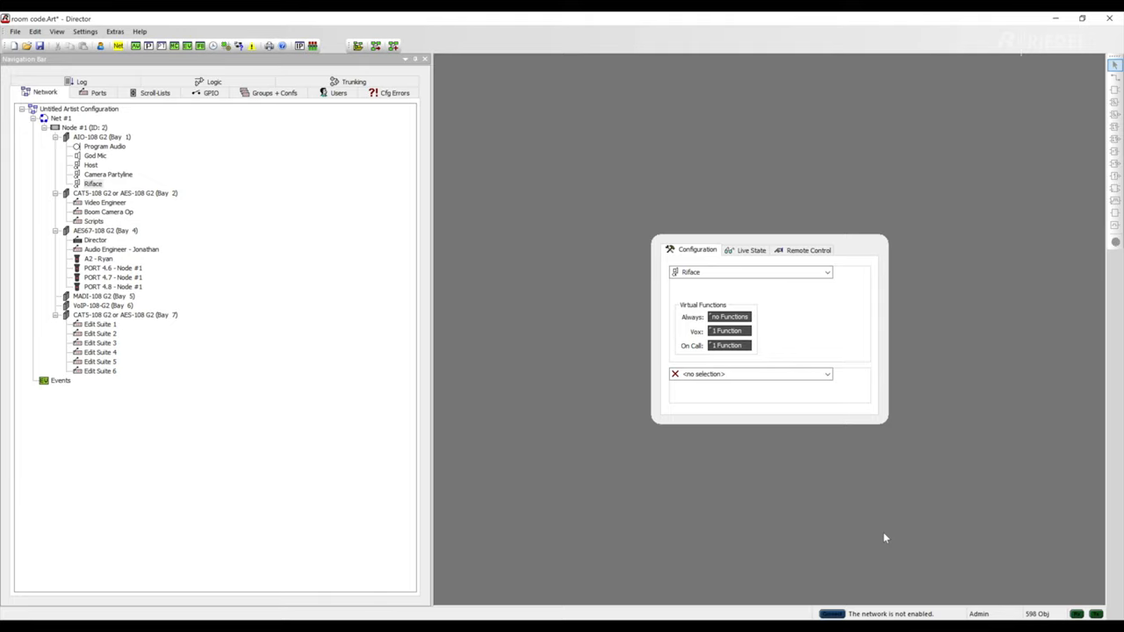
mouse_move(448, 339)
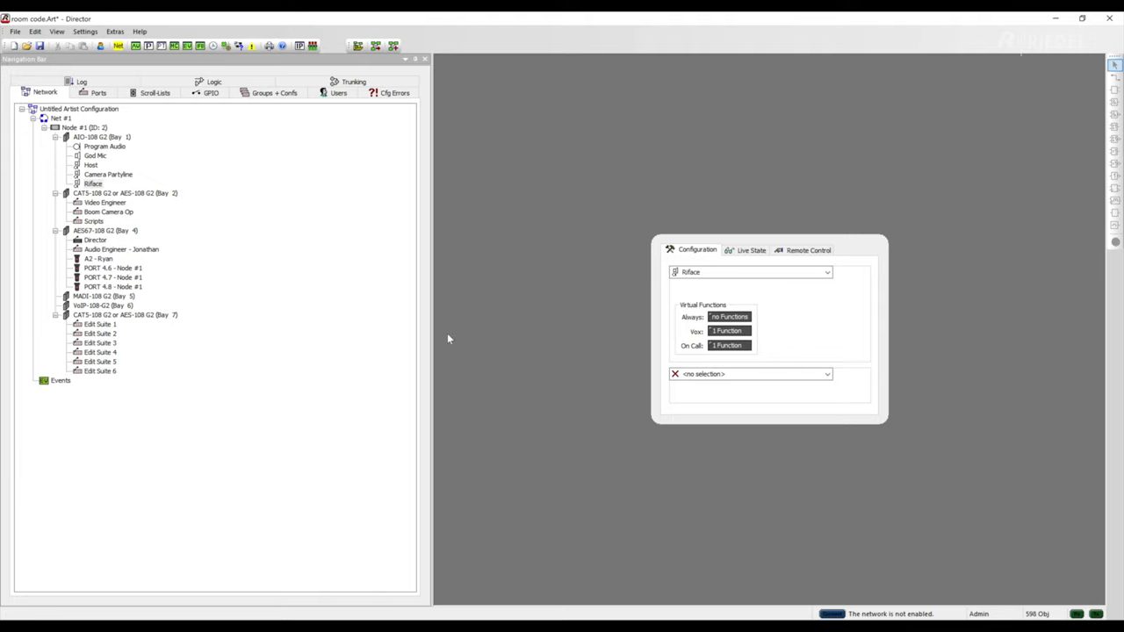
mouse_move(144, 250)
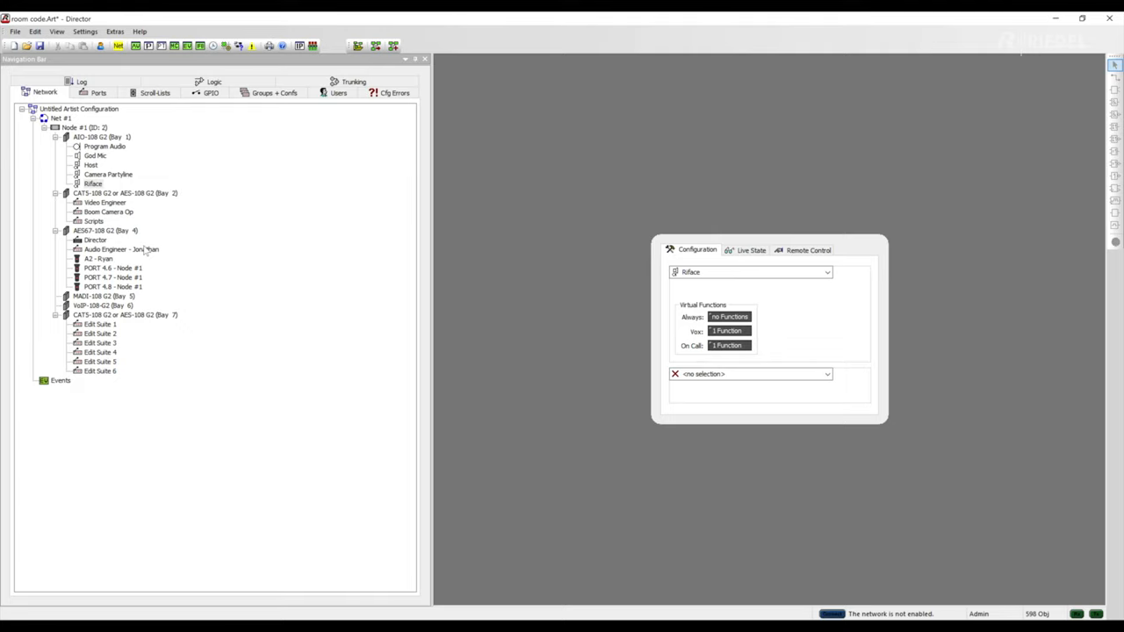
Set the Audio Engineer panel's GPIO inputs 1 and 2 to normal in Panel Properties and confirm
left_click(119, 250)
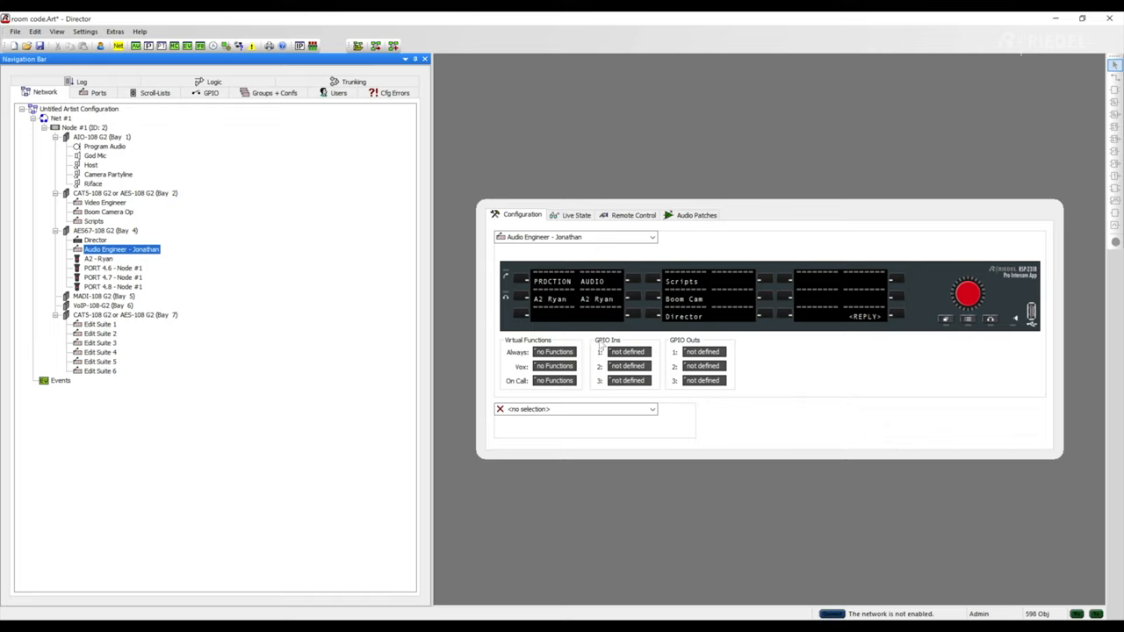
mouse_move(706, 347)
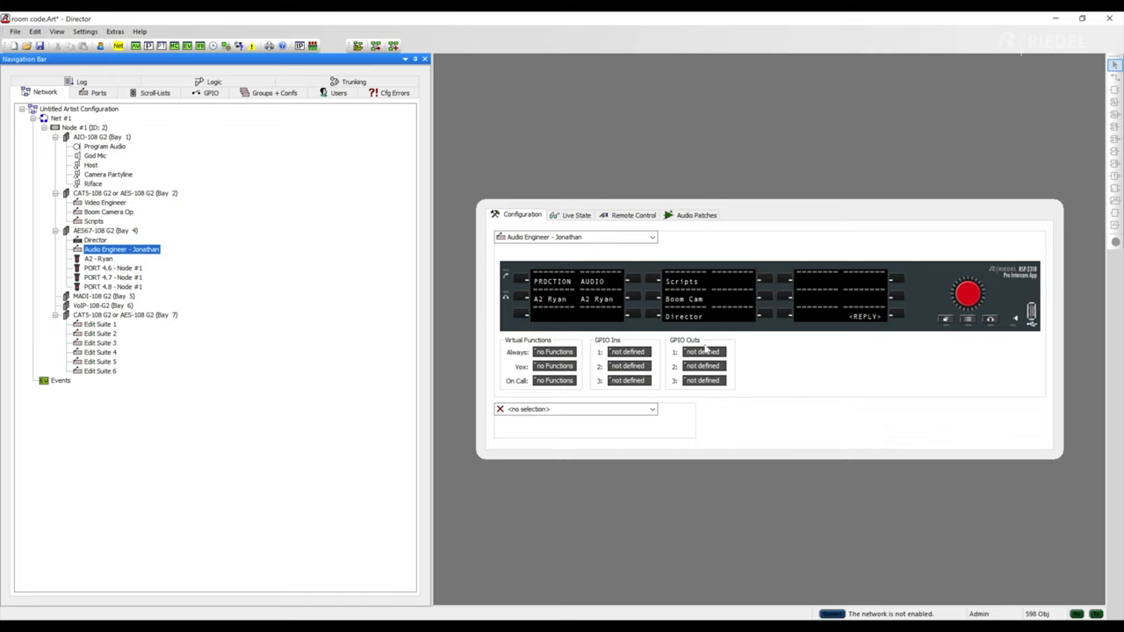
mouse_move(664, 341)
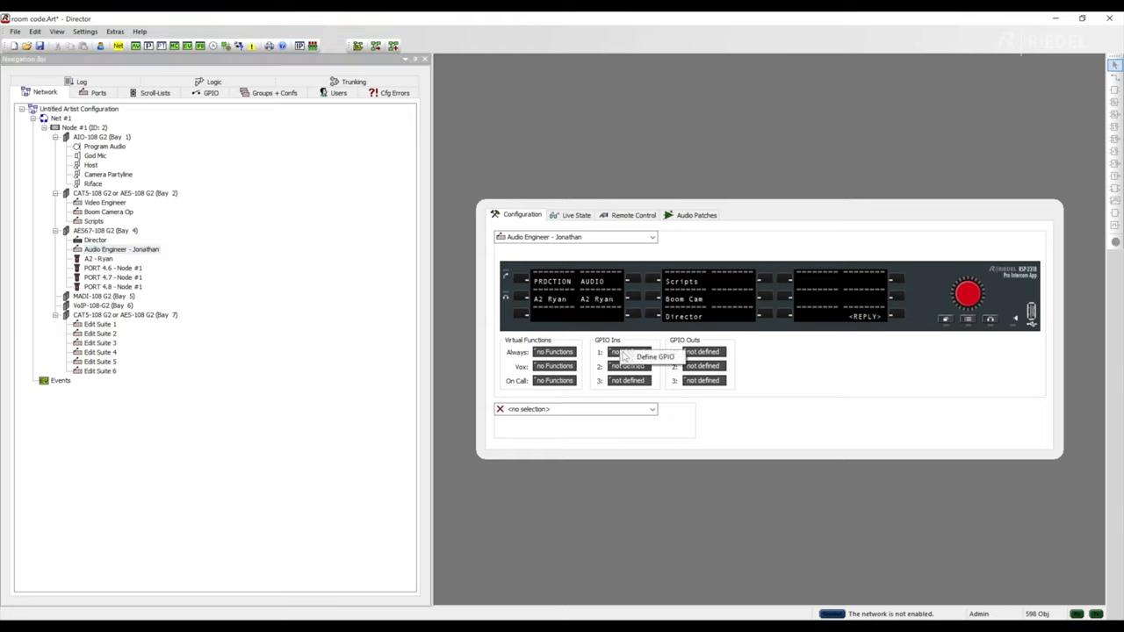
left_click(653, 356)
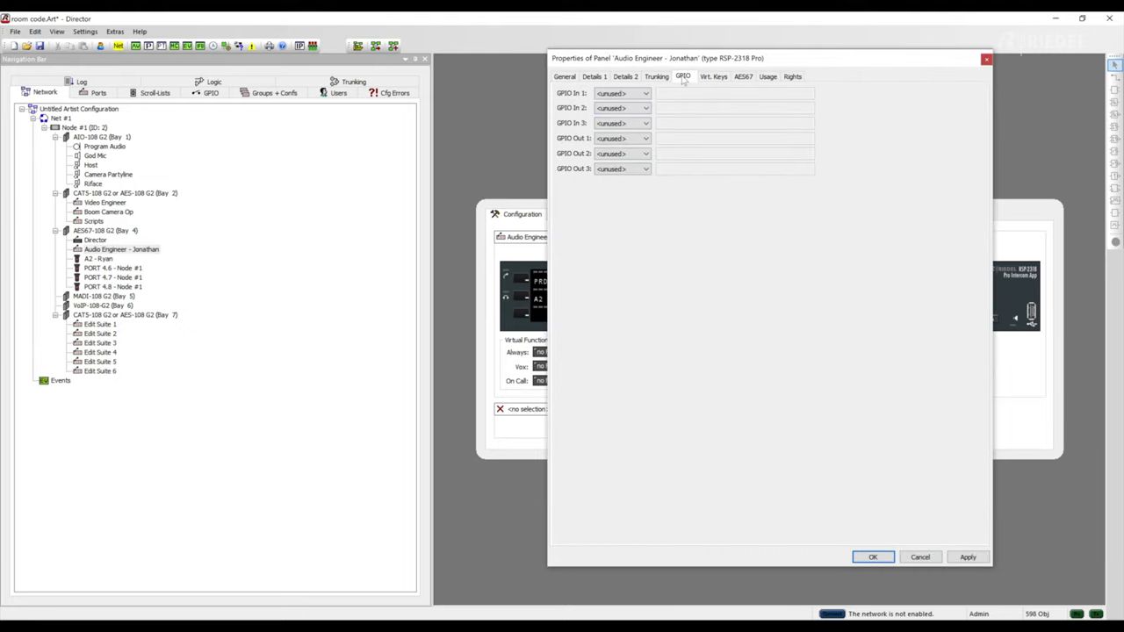
left_click(643, 93)
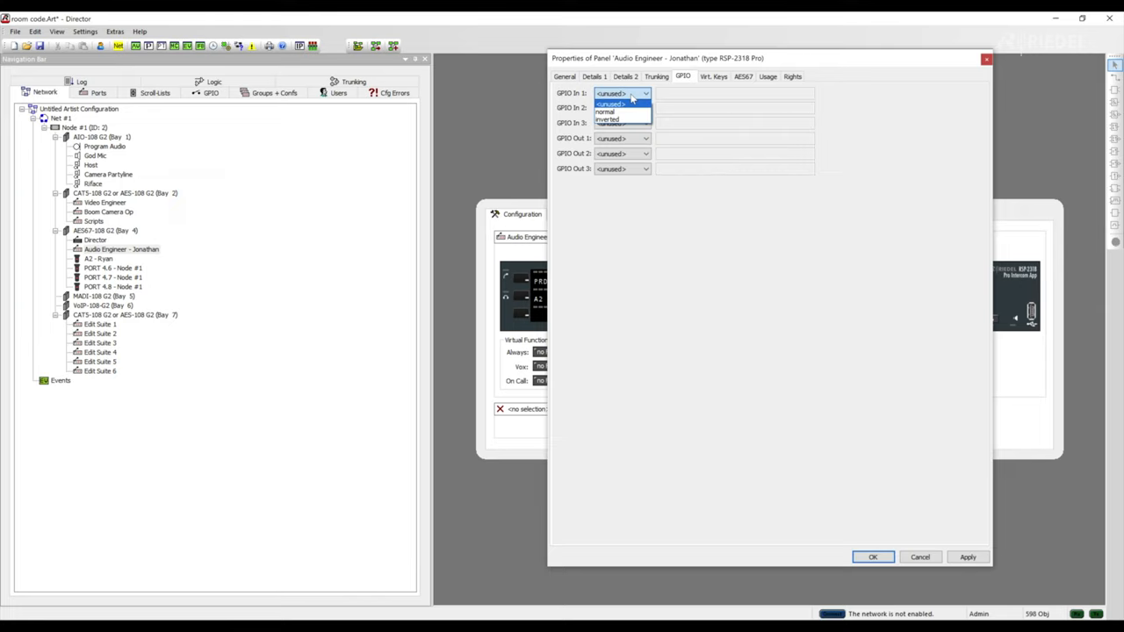
left_click(604, 113)
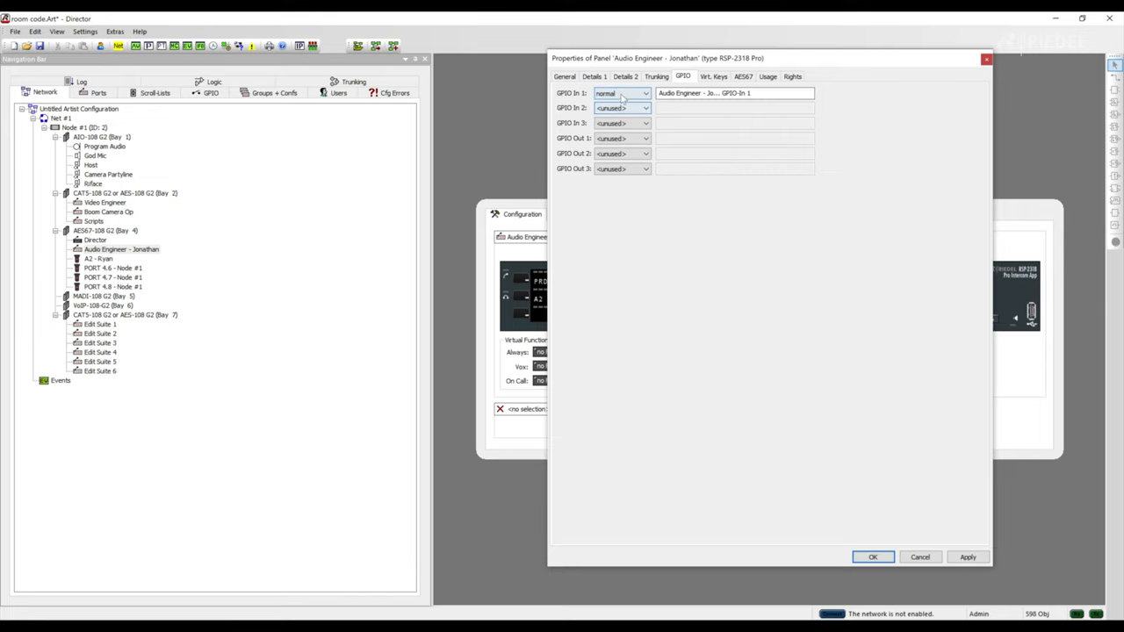
left_click(646, 107)
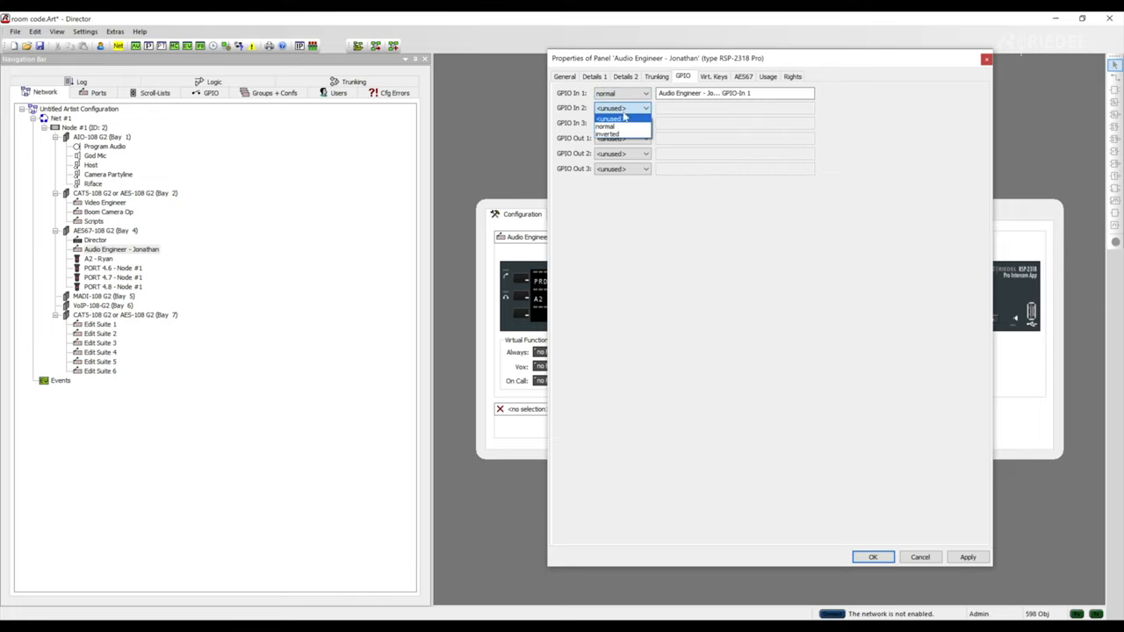
left_click(604, 126)
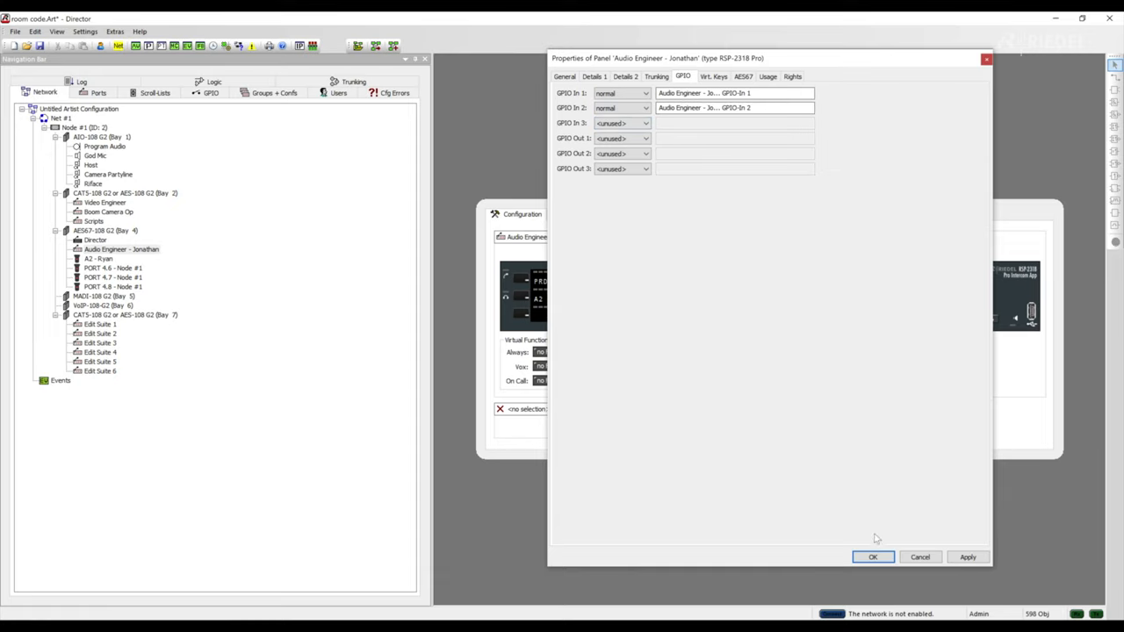
left_click(871, 557)
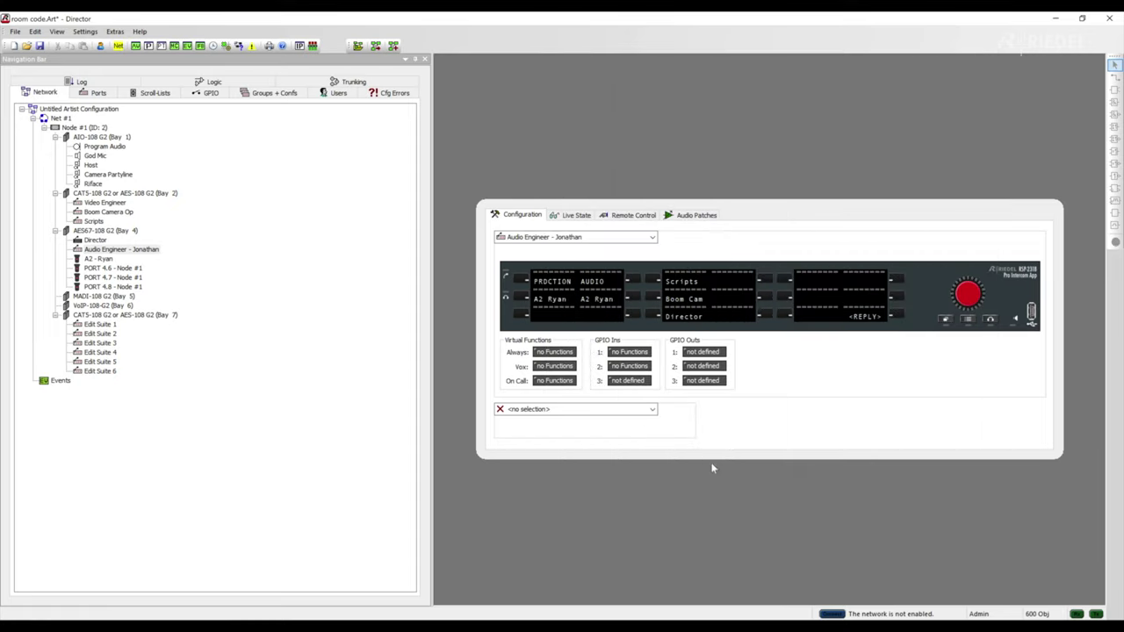
mouse_move(629, 351)
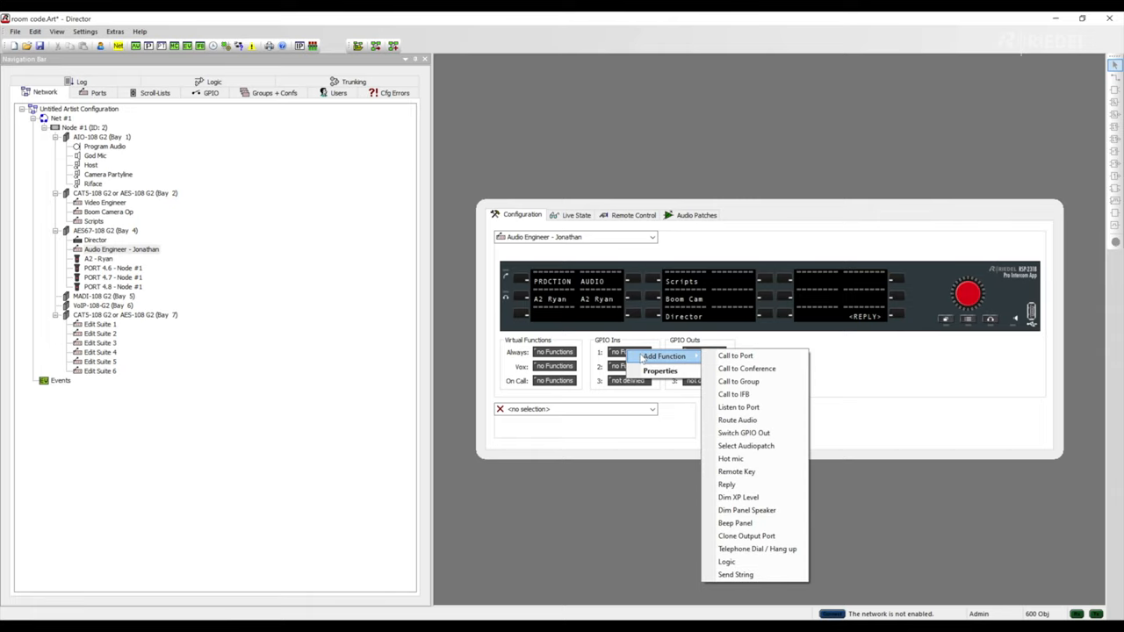
mouse_move(736, 355)
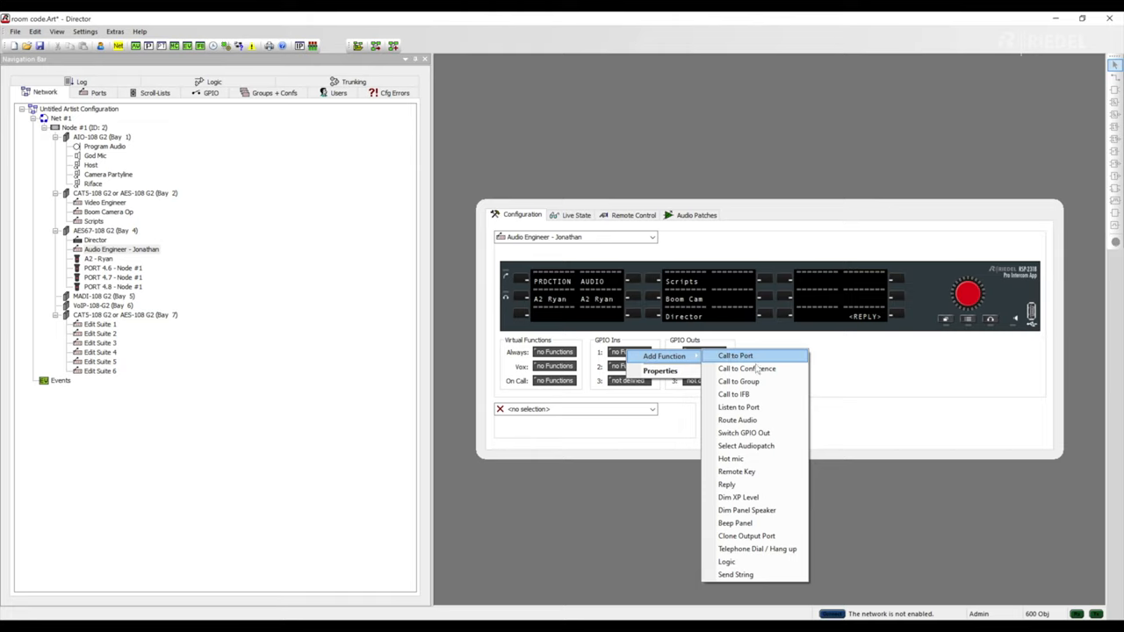
mouse_move(756, 369)
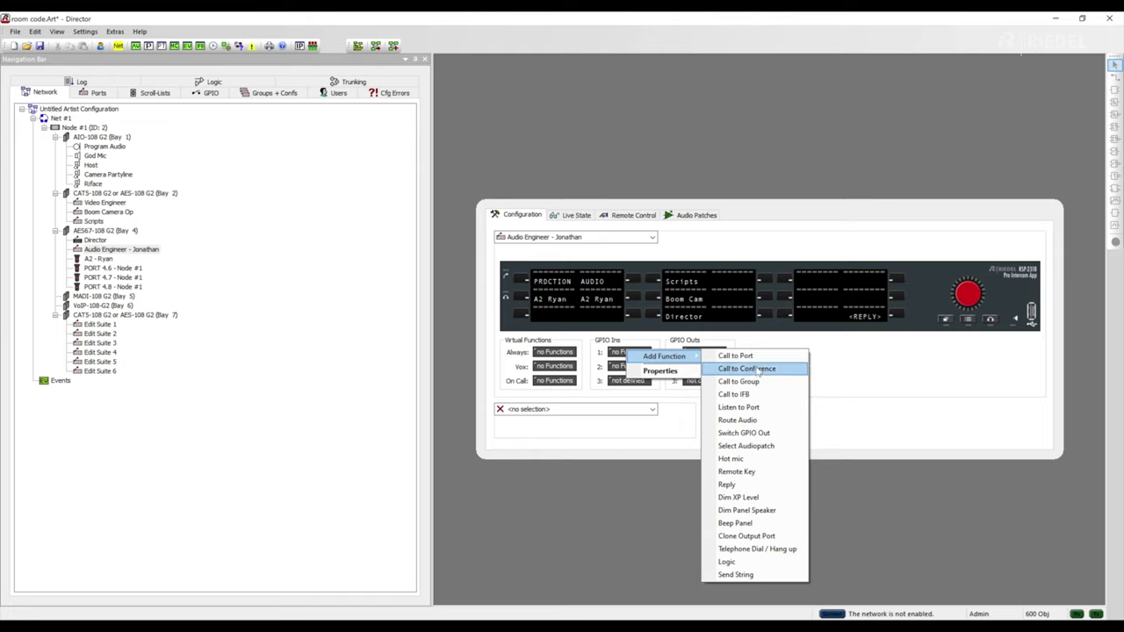
mouse_move(751, 471)
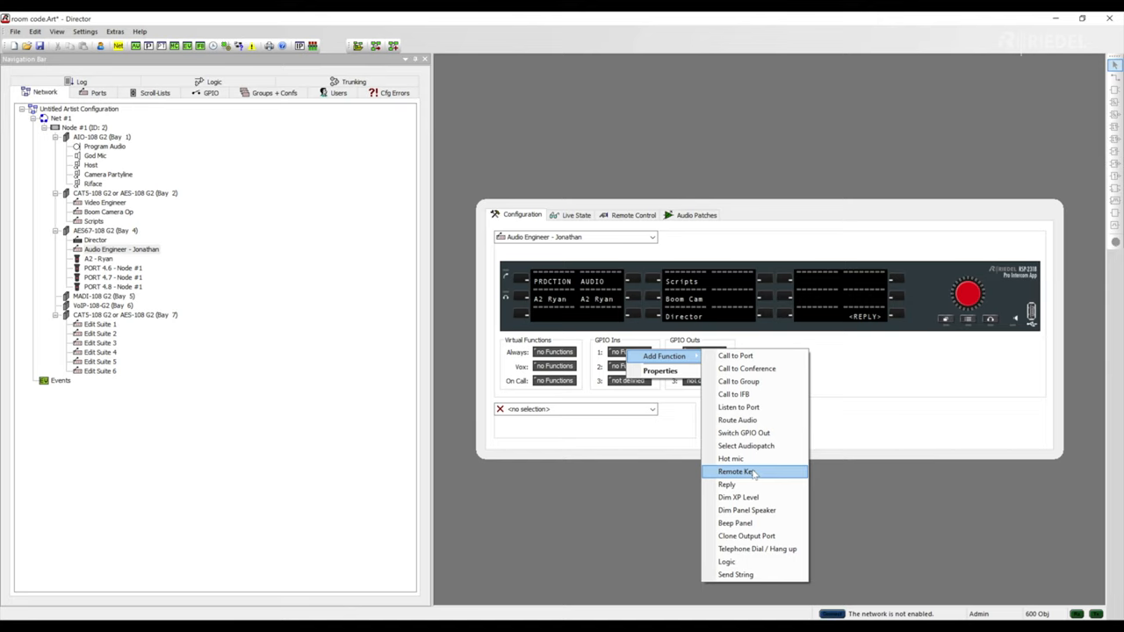
Add a Remote Key function to GPIO input 1 of the Audio Engineer panel
left_click(736, 471)
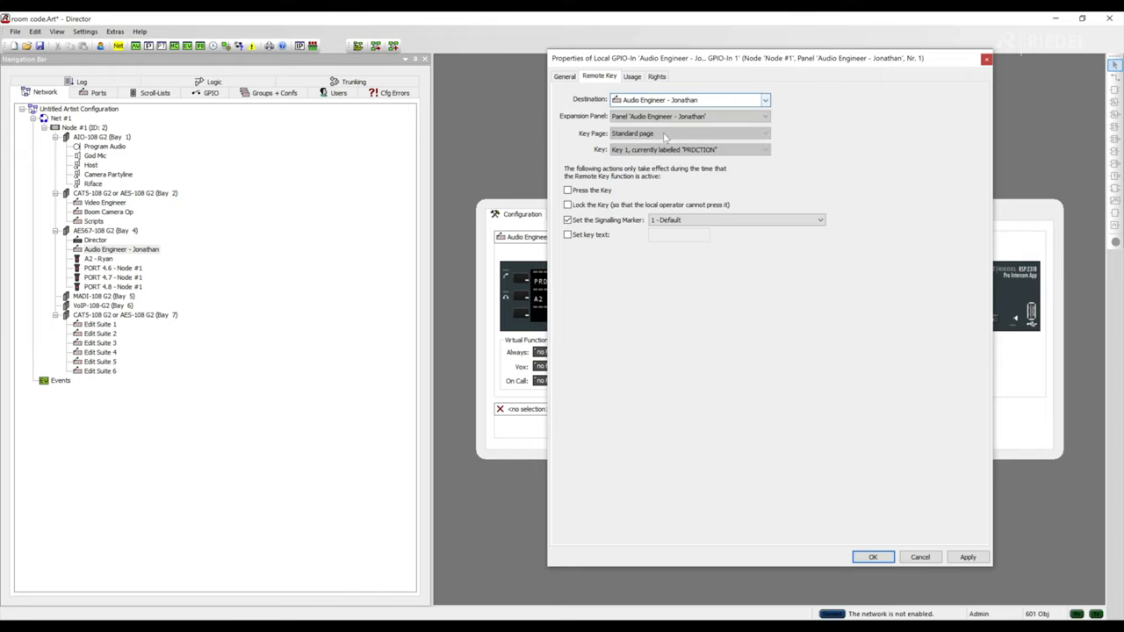
Make GPIO input 1 press Key 1 (PRODUCTION) on the Audio Engineer panel's Standard page and confirm
left_click(688, 149)
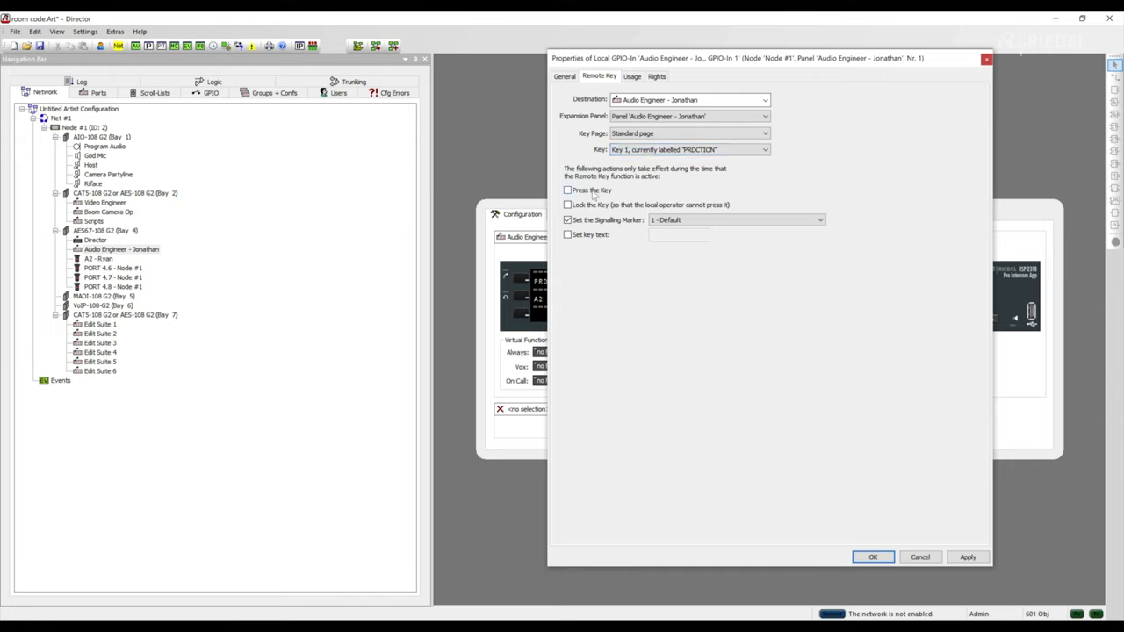
left_click(567, 220)
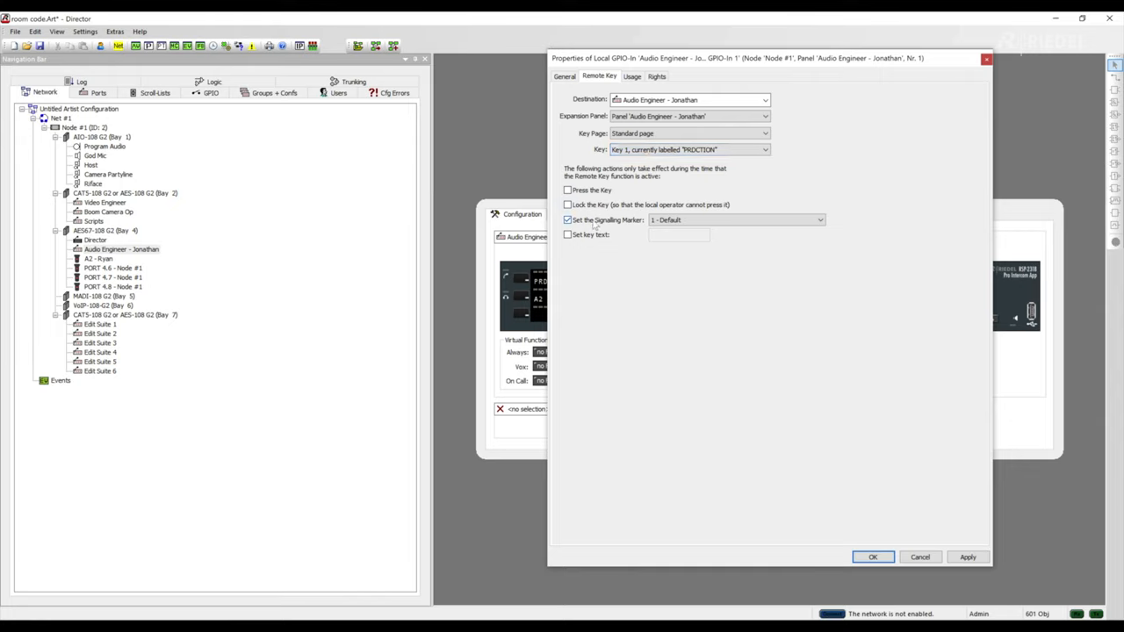
left_click(568, 219)
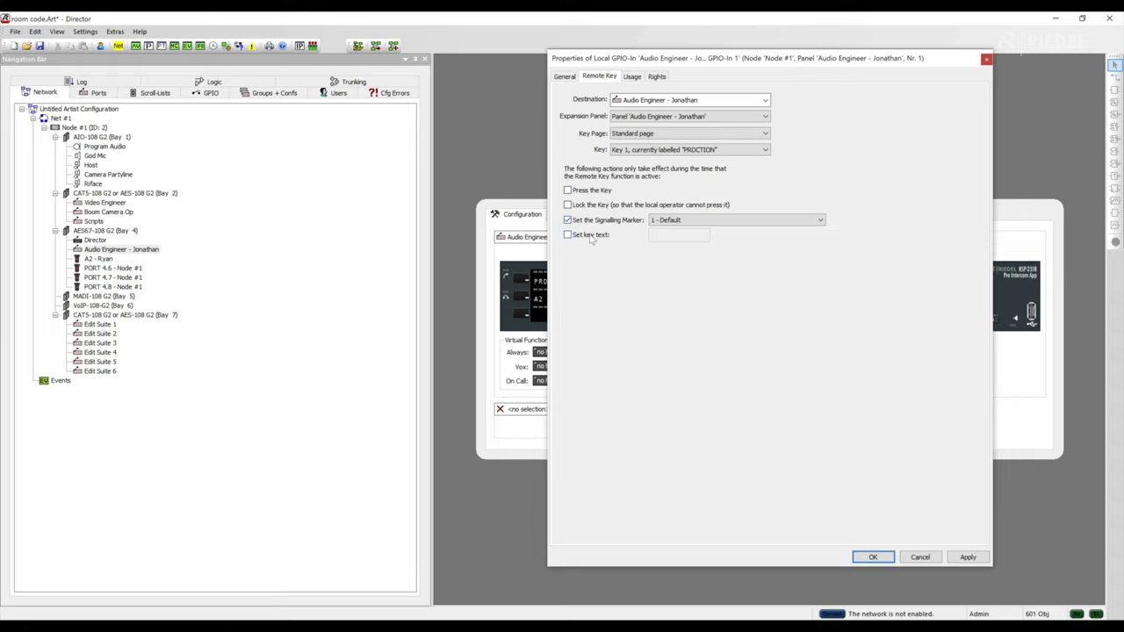
left_click(568, 190)
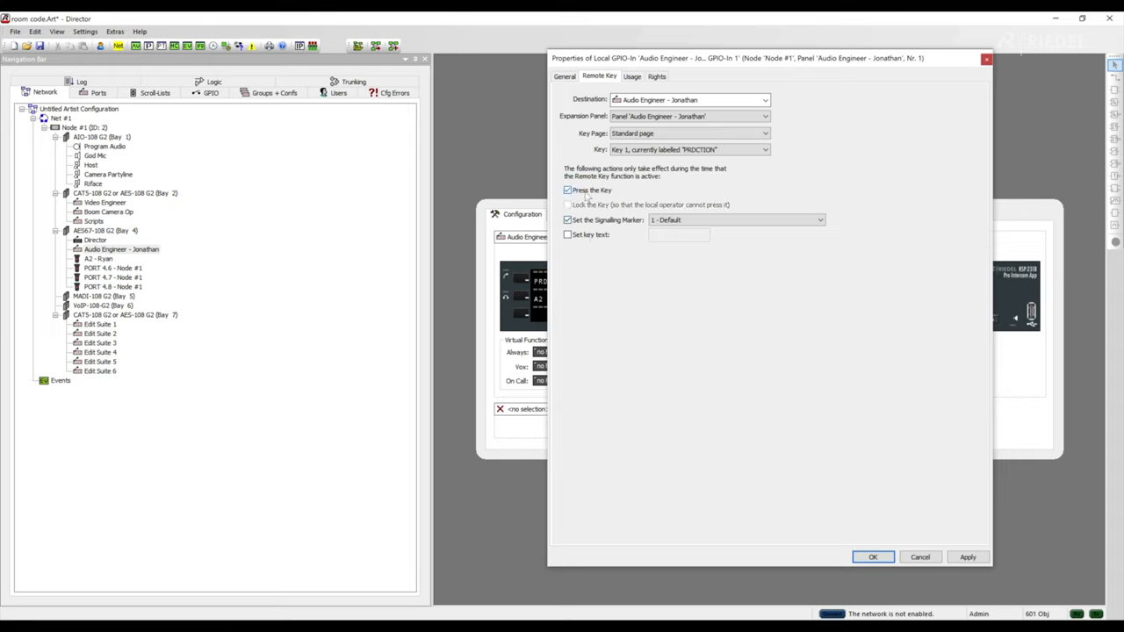
mouse_move(873, 556)
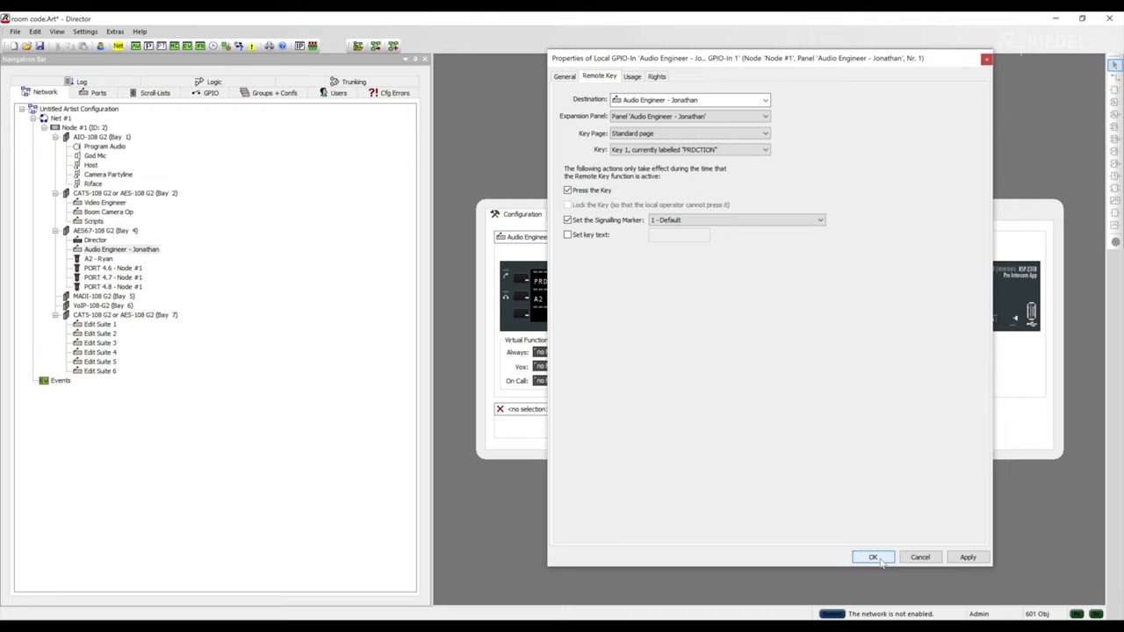
left_click(873, 556)
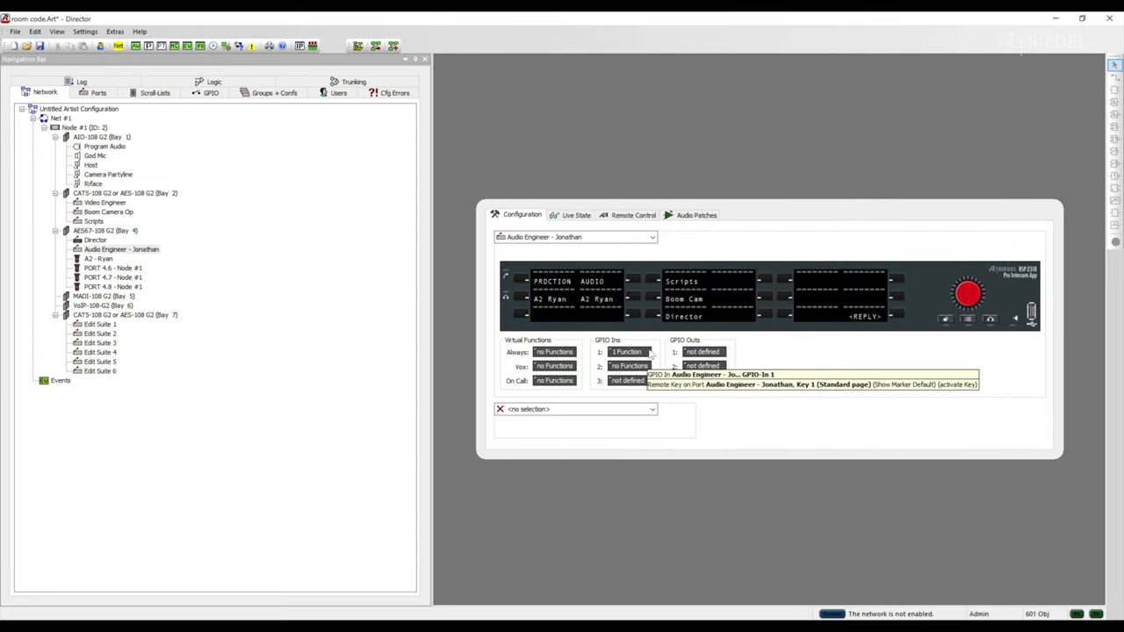
mouse_move(558, 288)
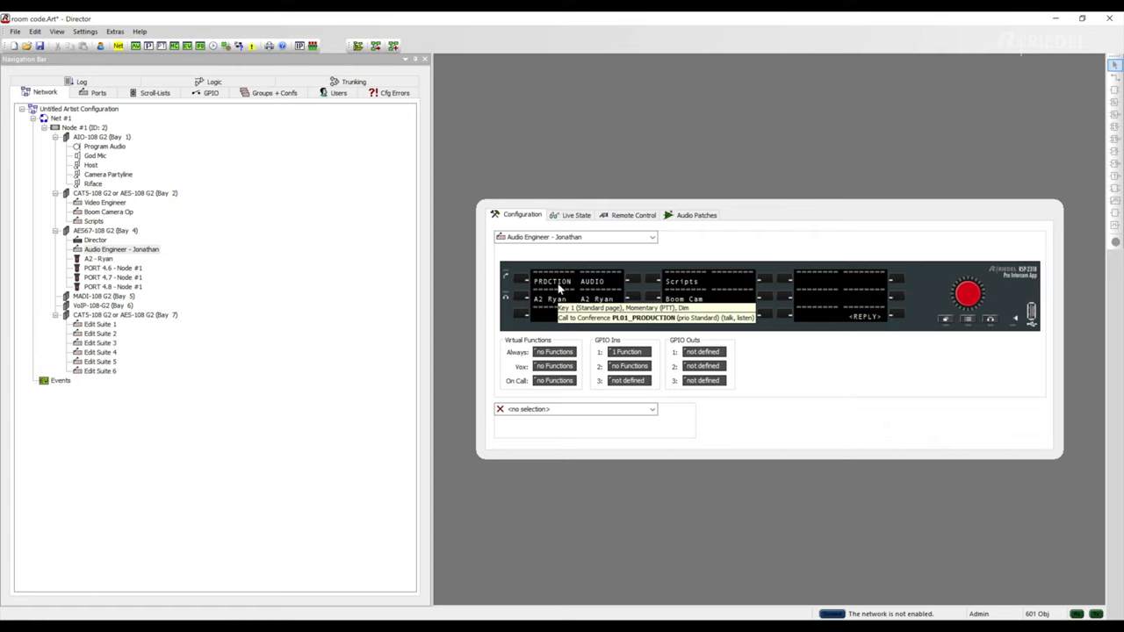
Add a Remote Key function to GPIO input 2 of the Audio Engineer panel
right_click(628, 367)
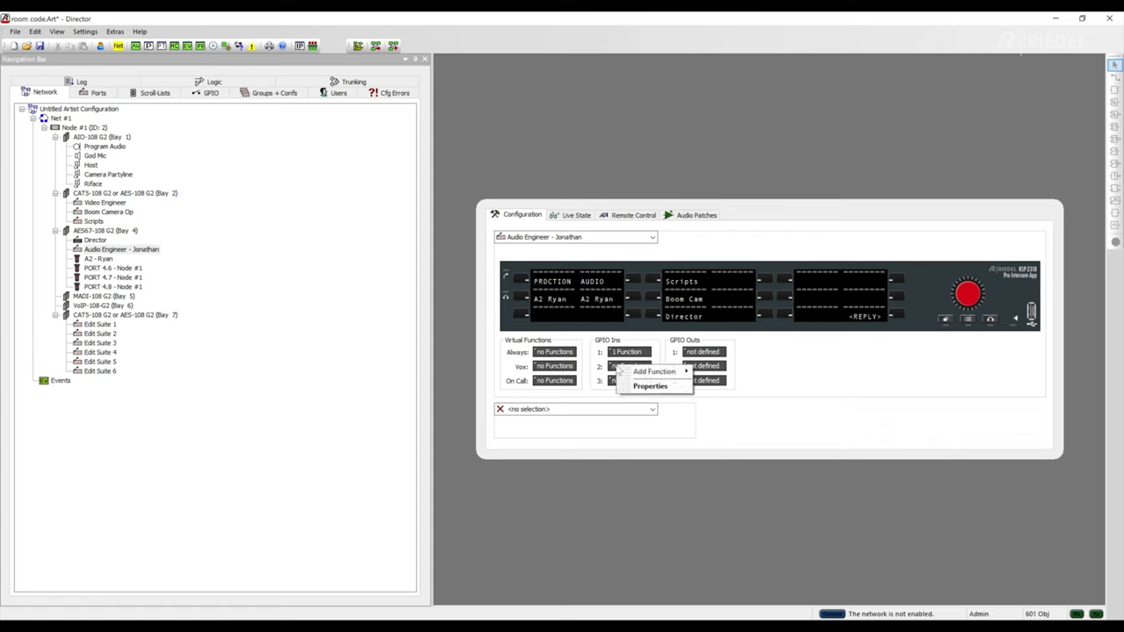
left_click(653, 371)
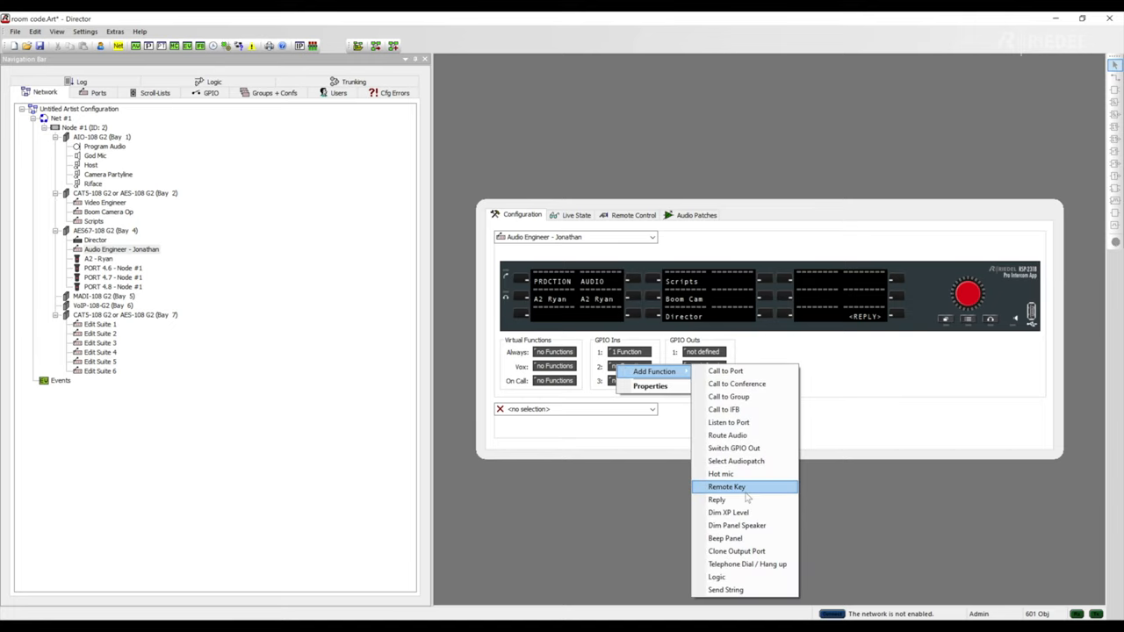
left_click(727, 486)
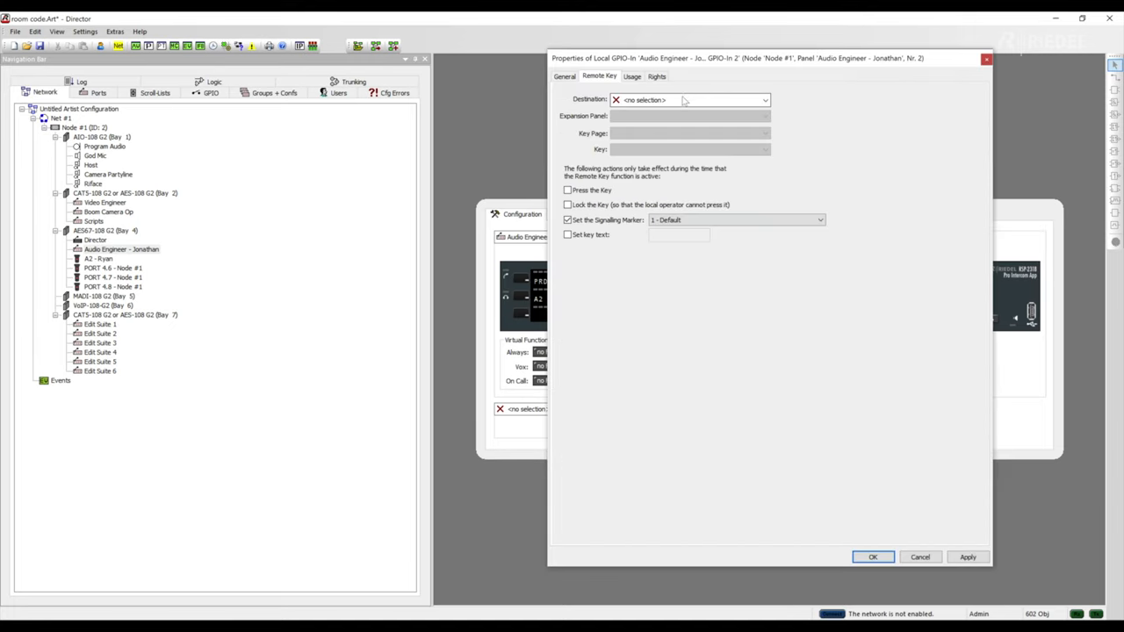
Make GPIO input 2 press Key 4 (AUDIO) on the Audio Engineer panel and confirm
left_click(691, 98)
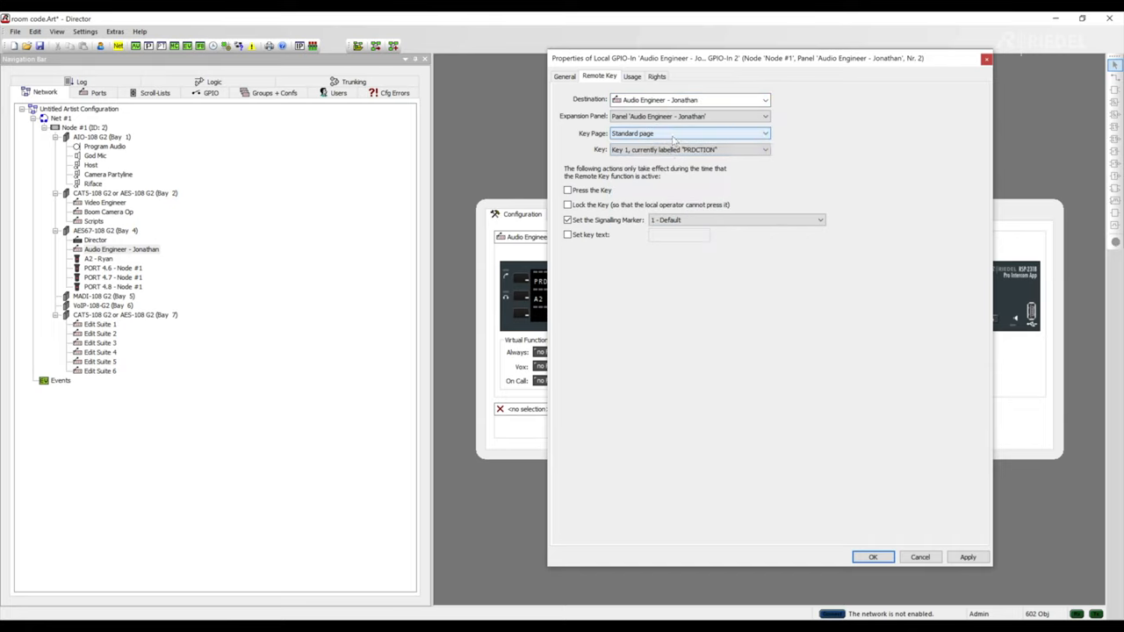
left_click(765, 147)
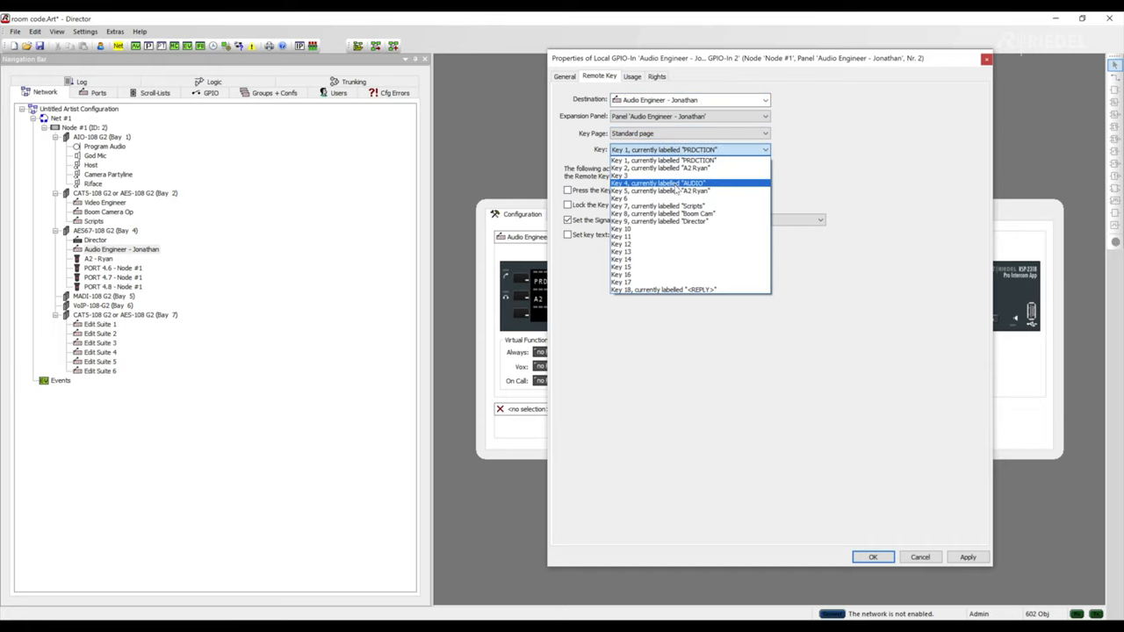
left_click(659, 182)
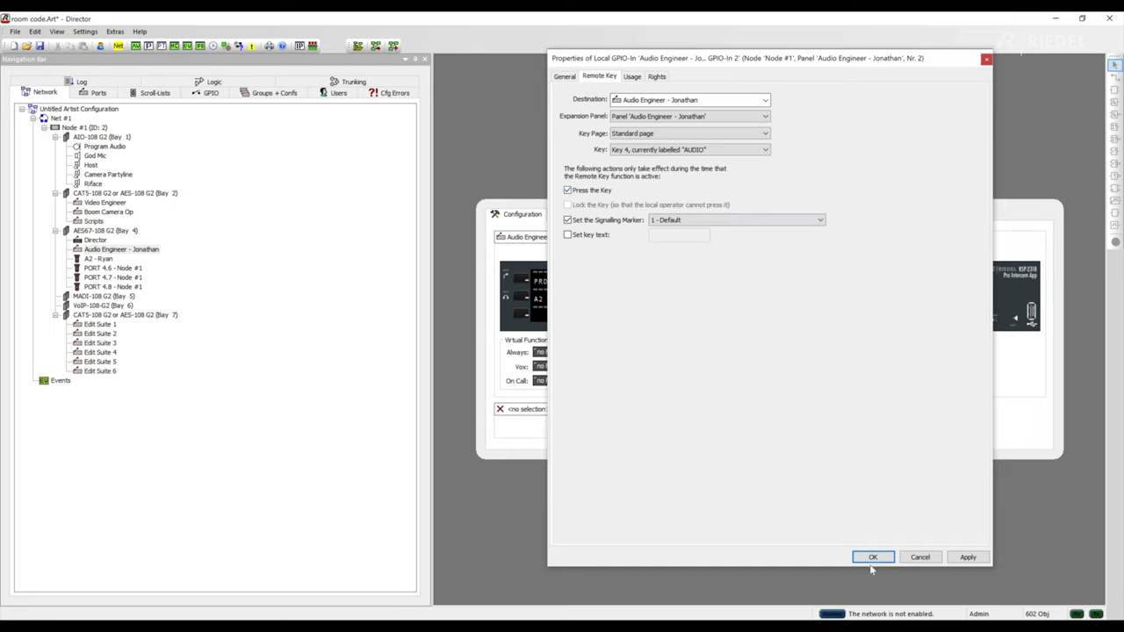
left_click(871, 556)
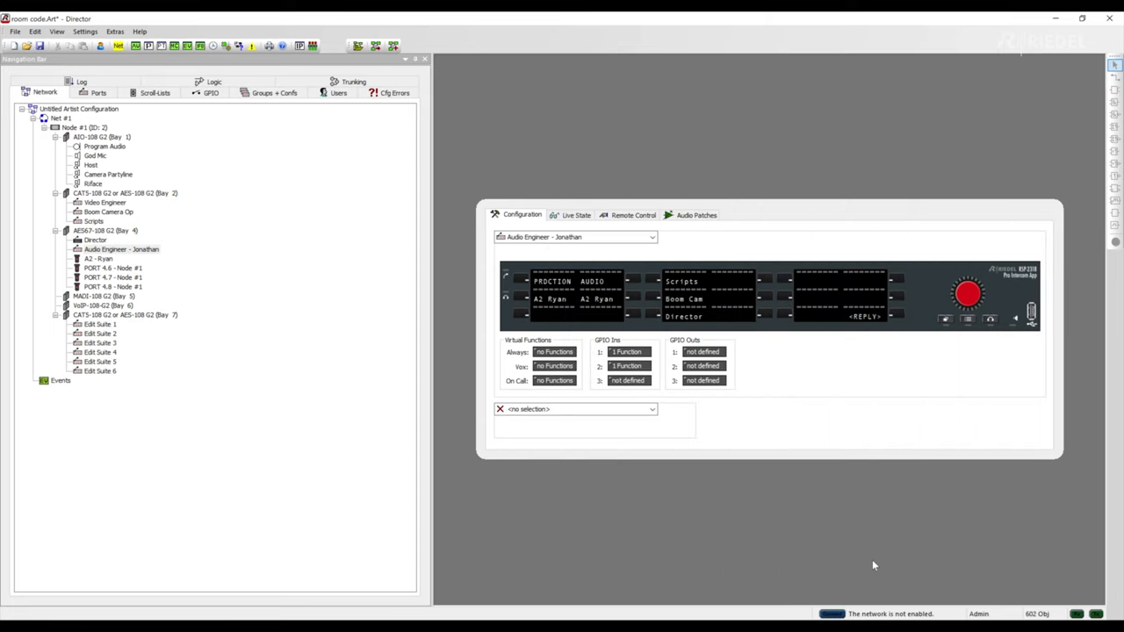
mouse_move(710, 239)
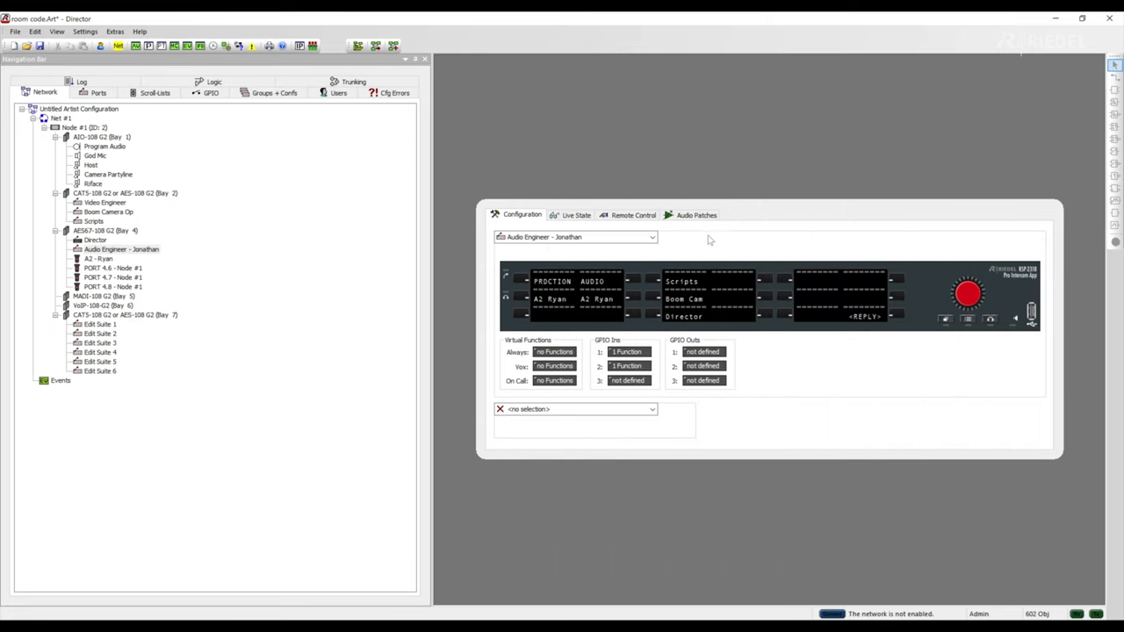